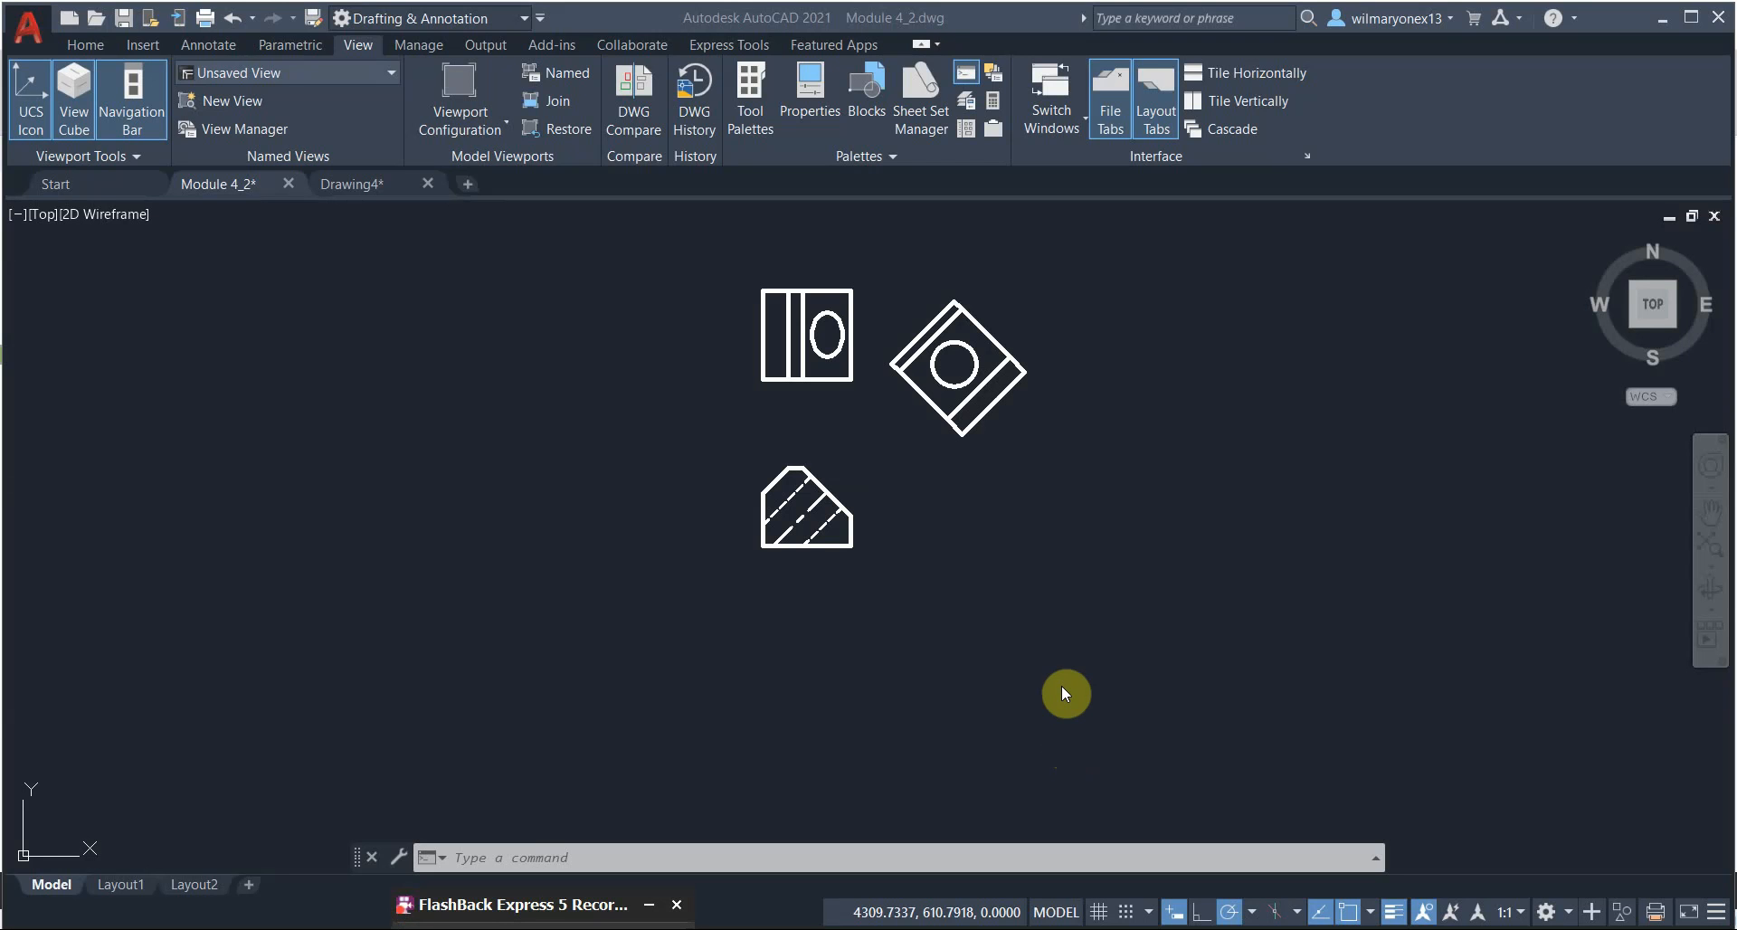
mouse_move(1082, 692)
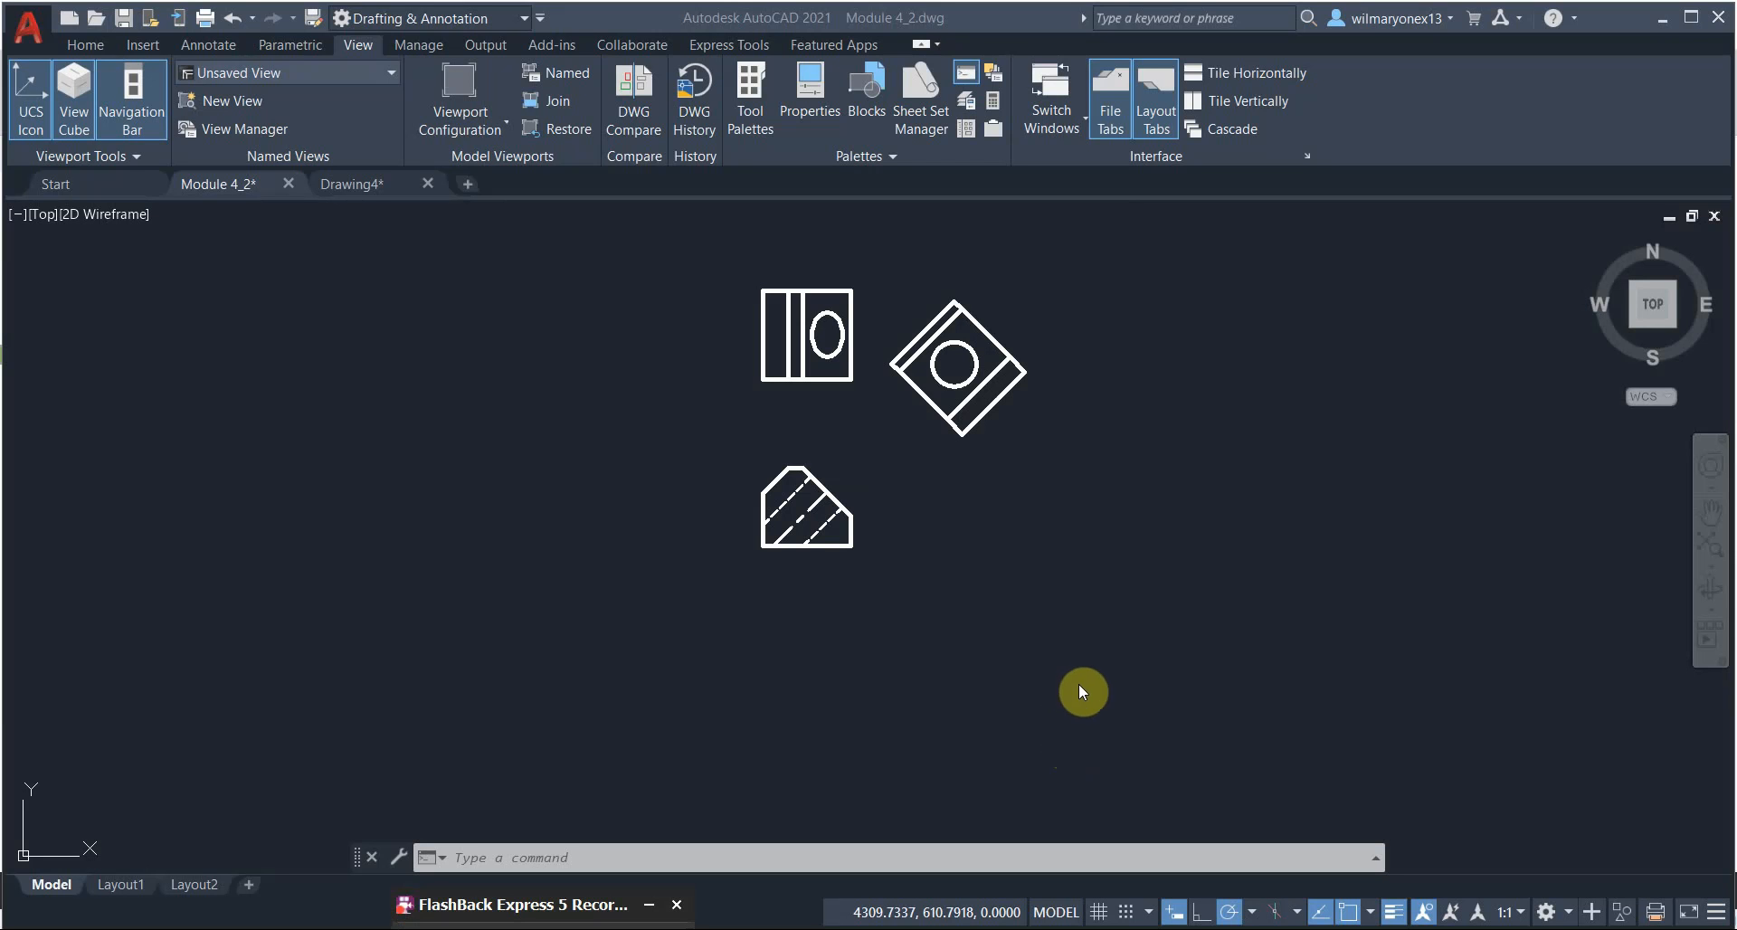
mouse_move(1091, 706)
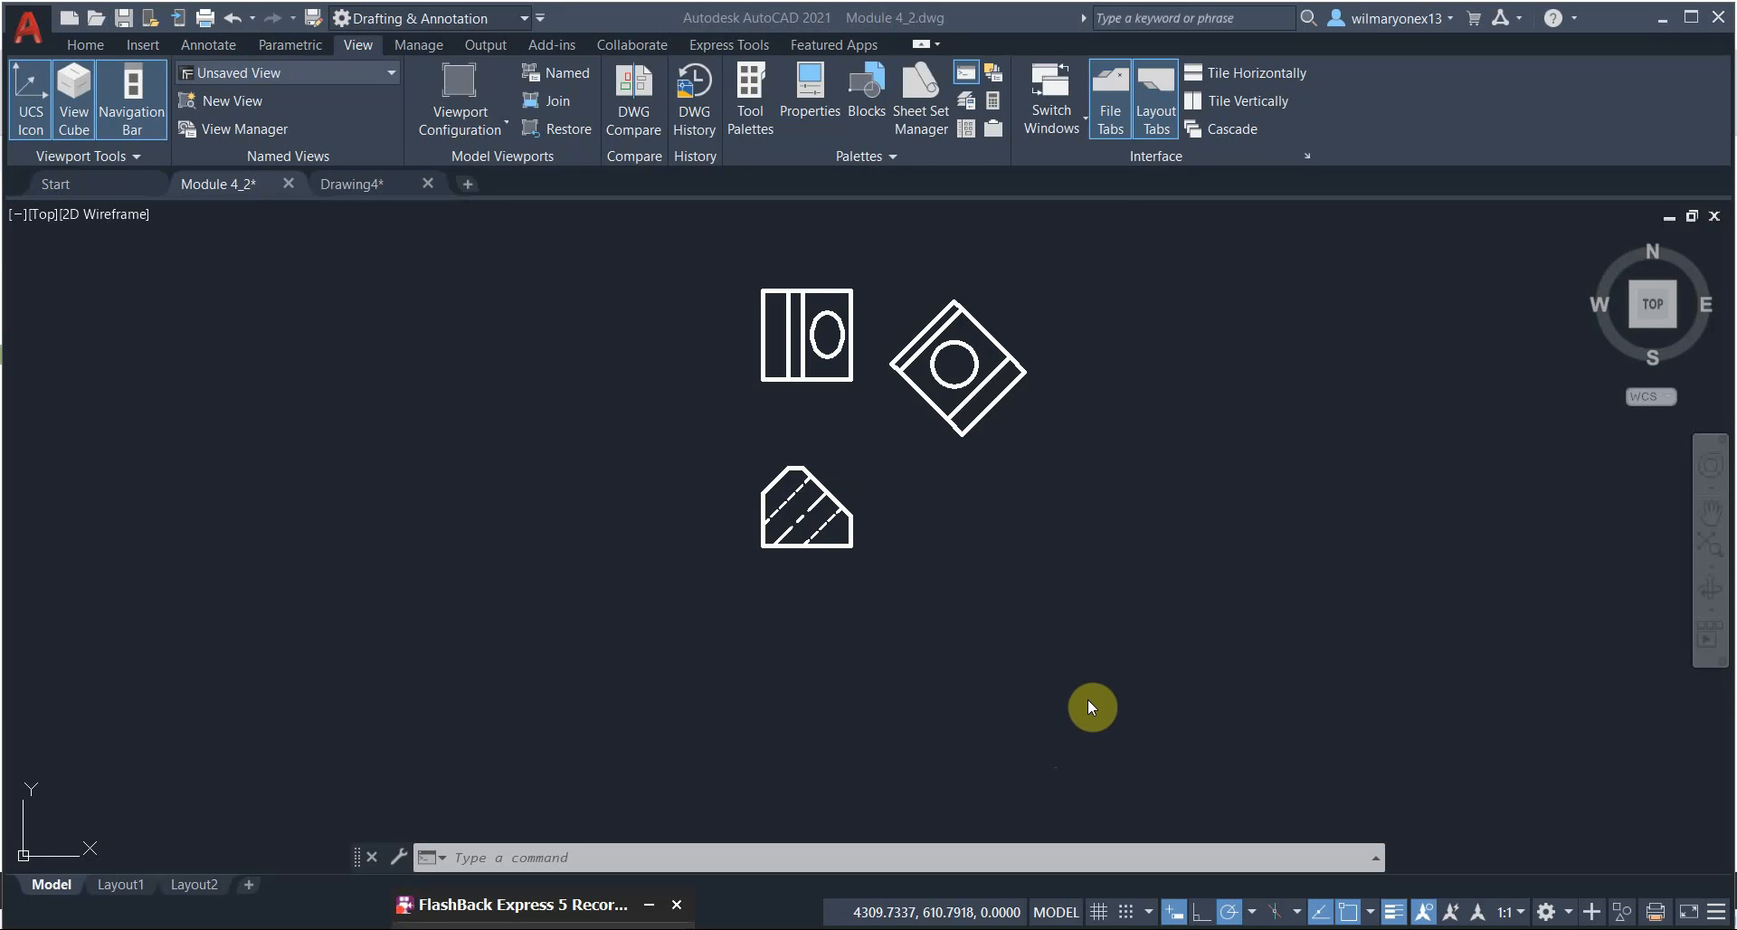
mouse_move(1107, 692)
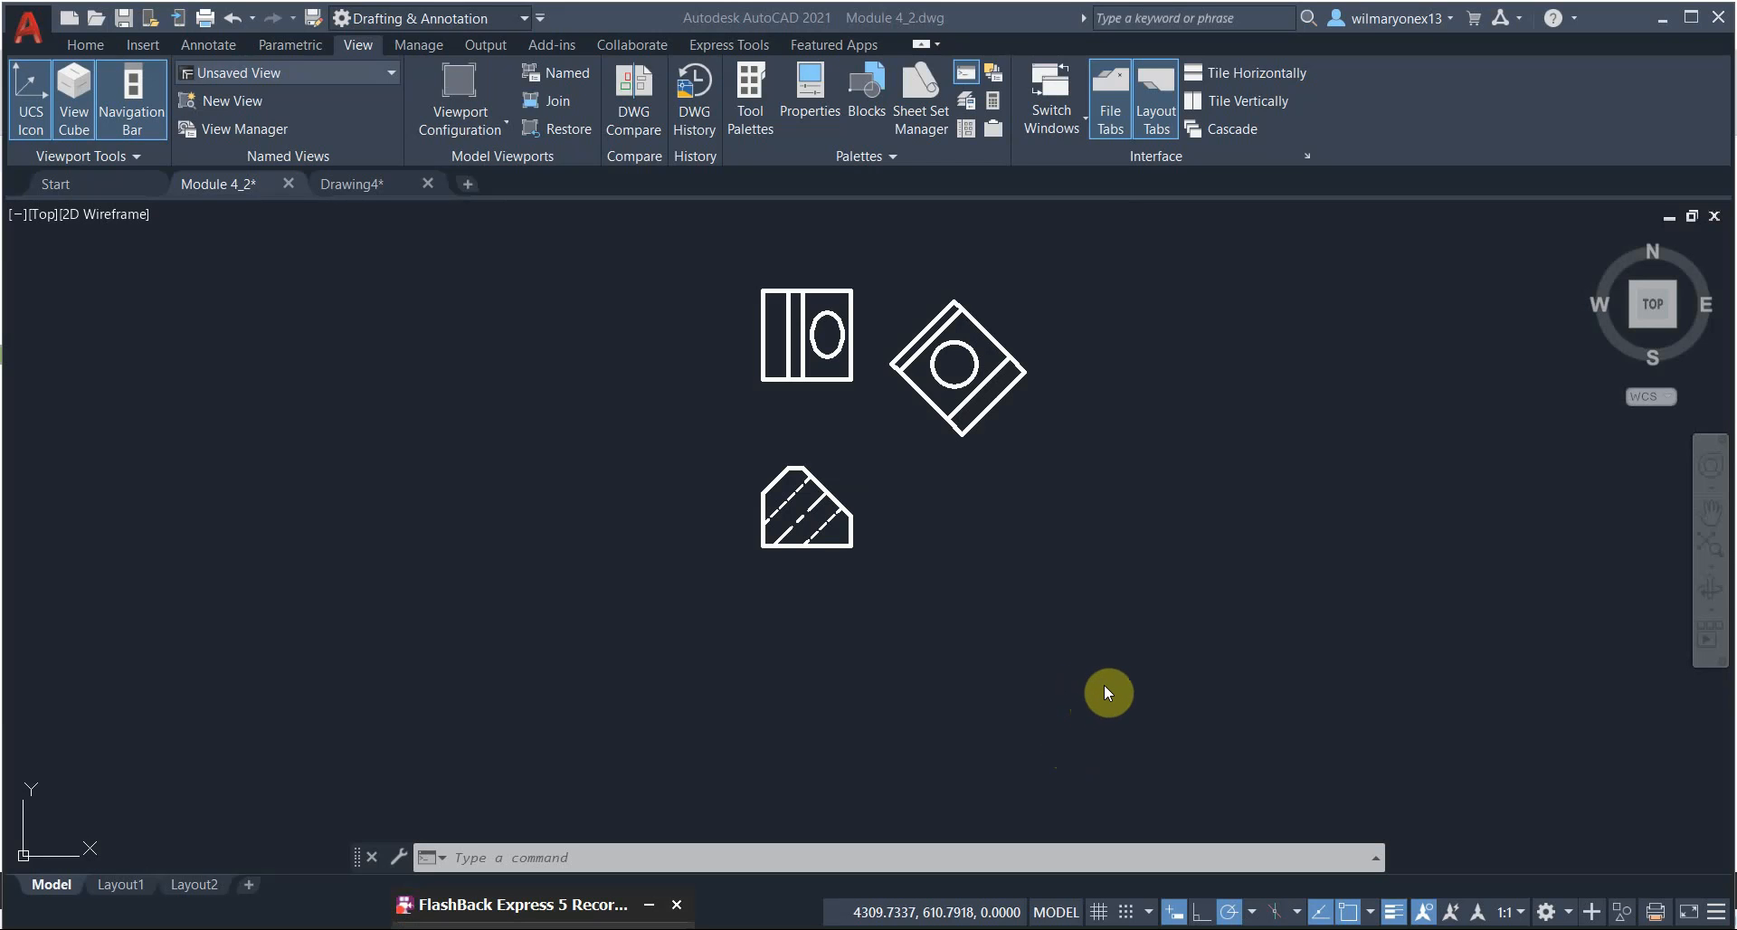
mouse_move(1116, 680)
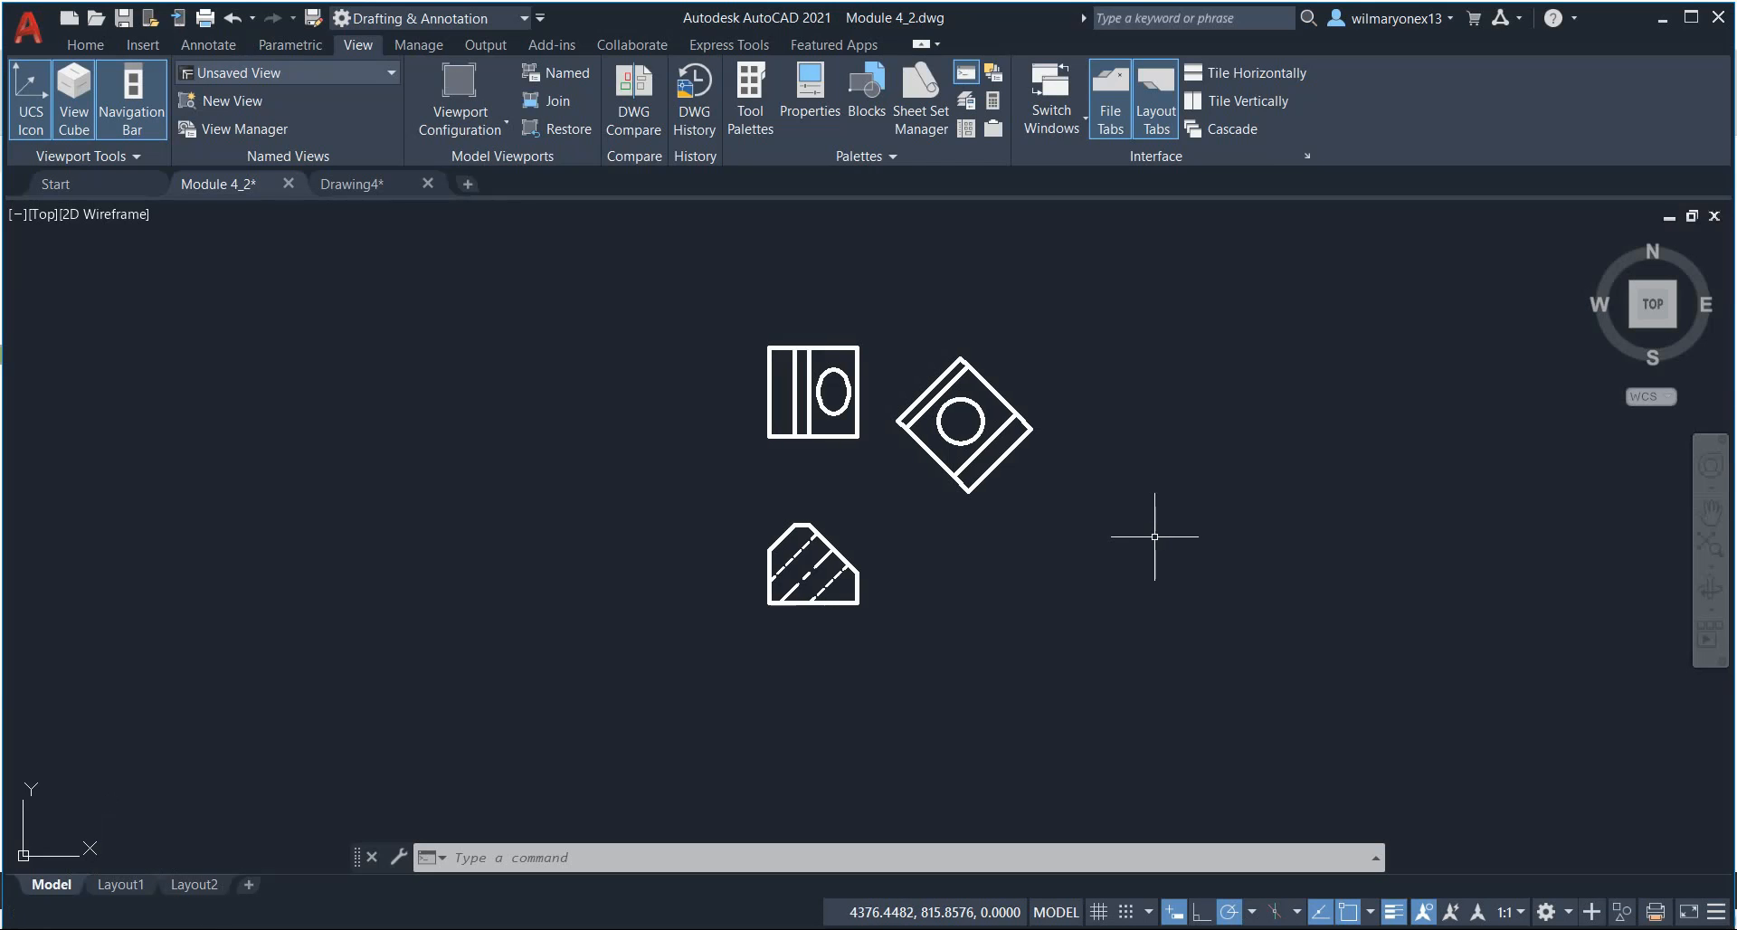
mouse_move(1141, 526)
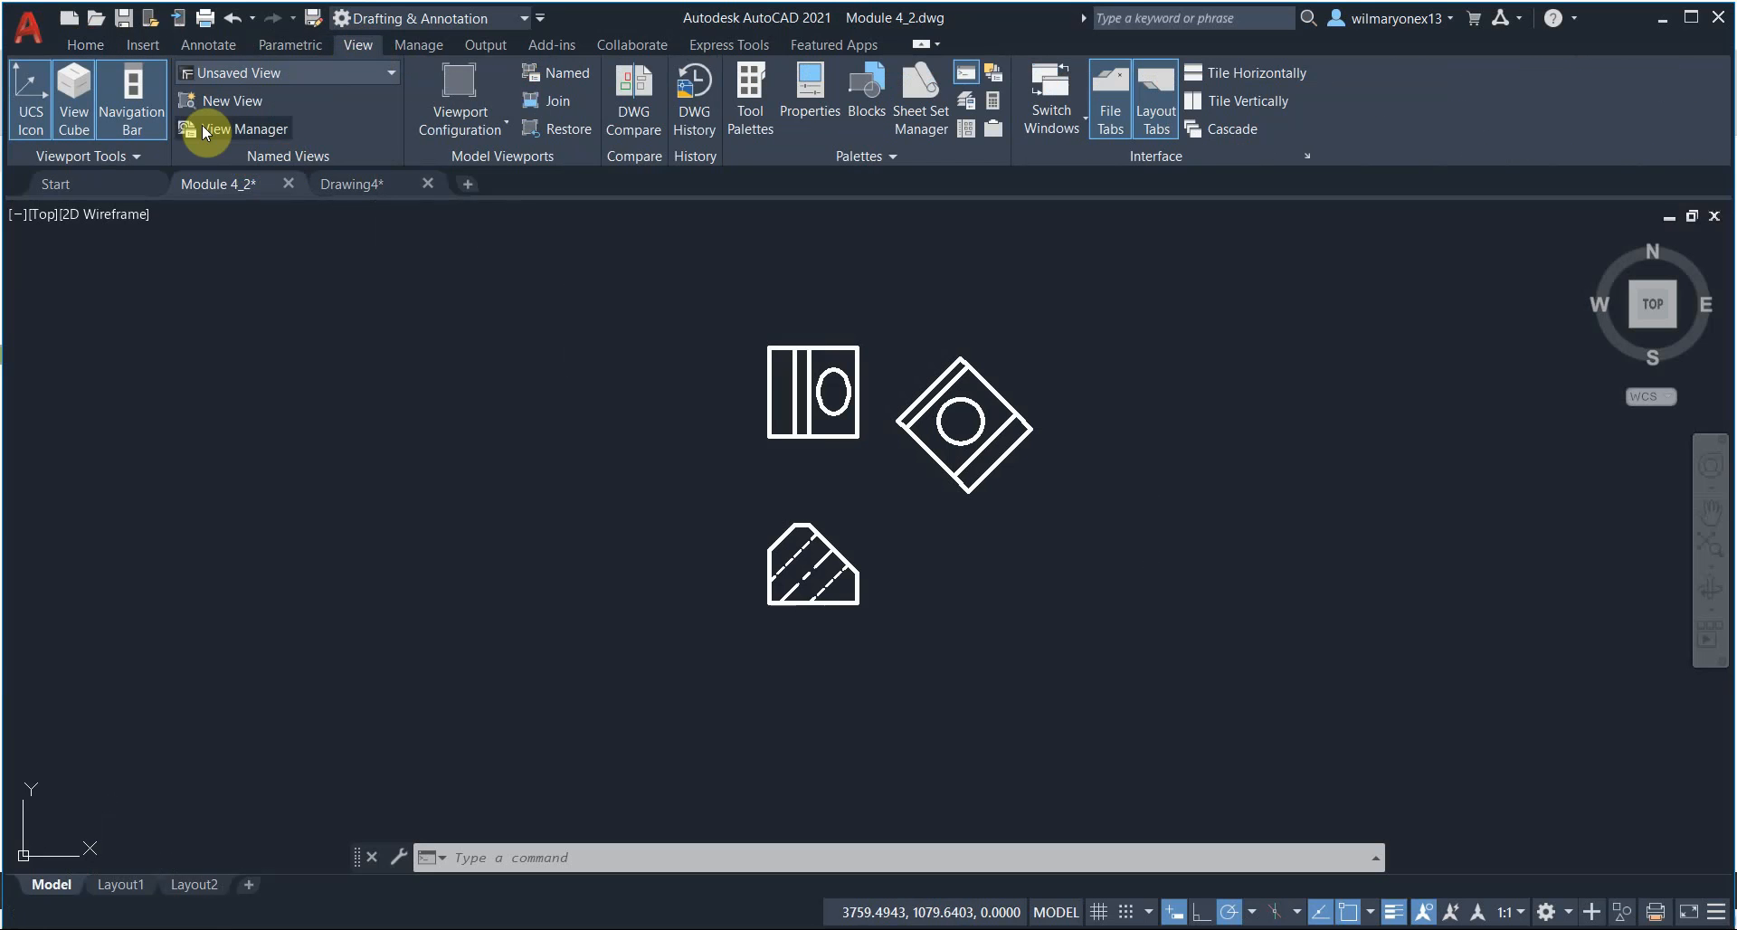
Create a new named view called 'Auxiliary' in View Manager
click(243, 128)
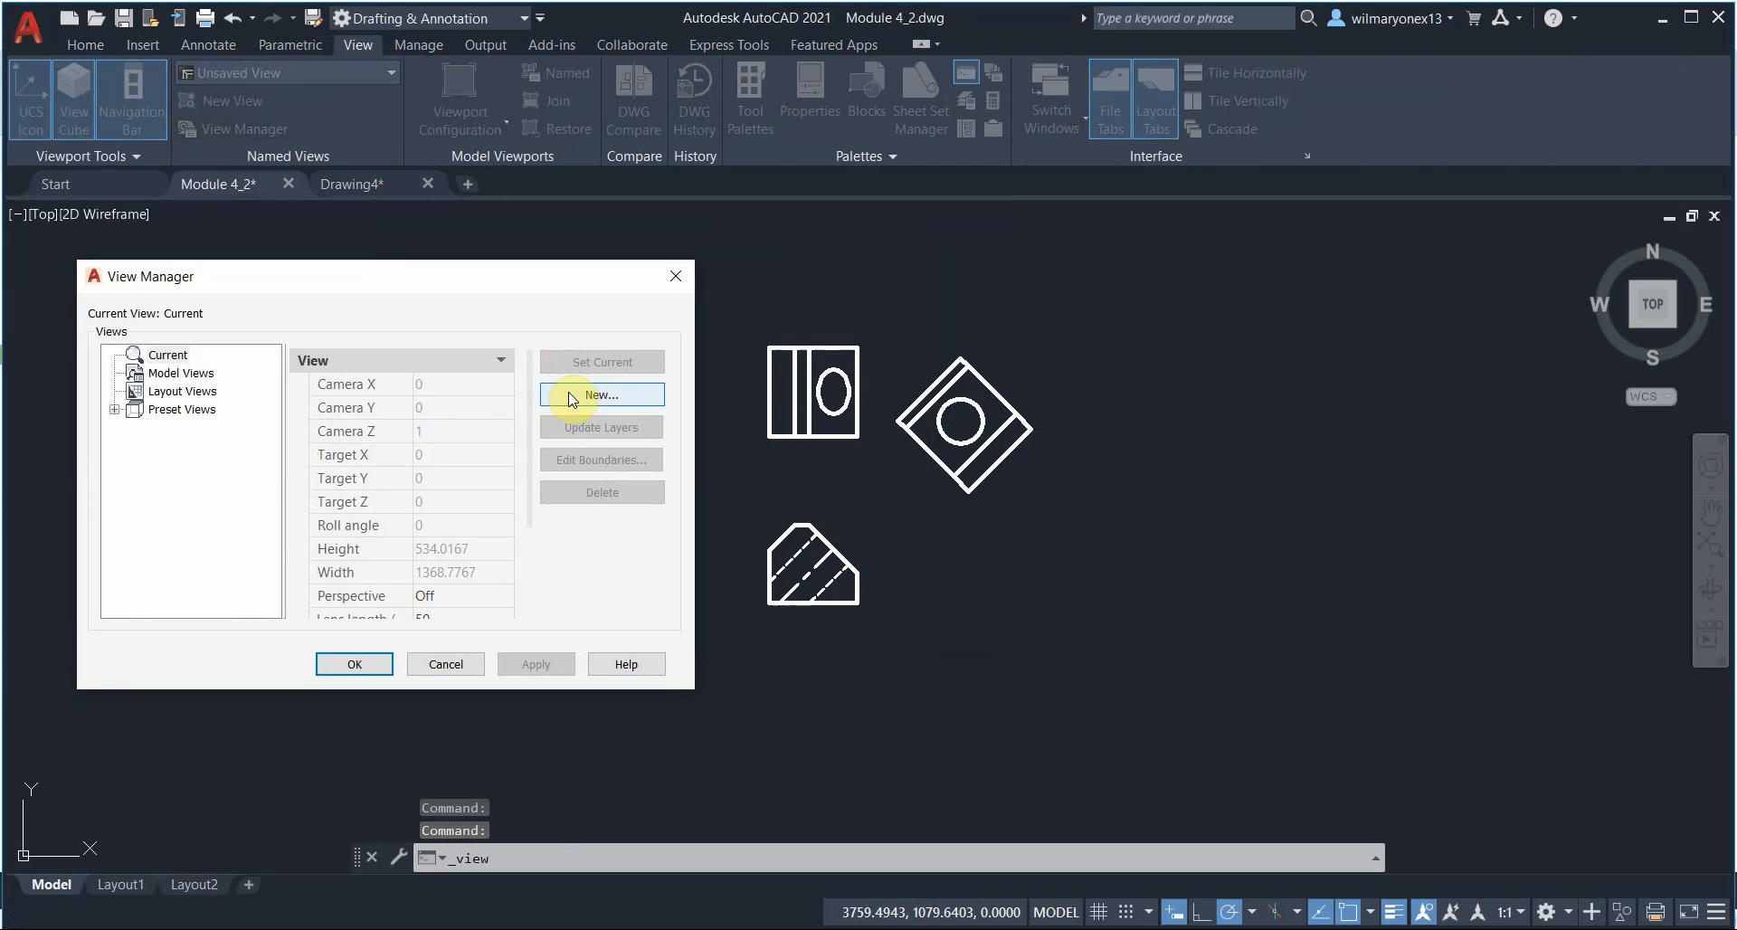
click(601, 395)
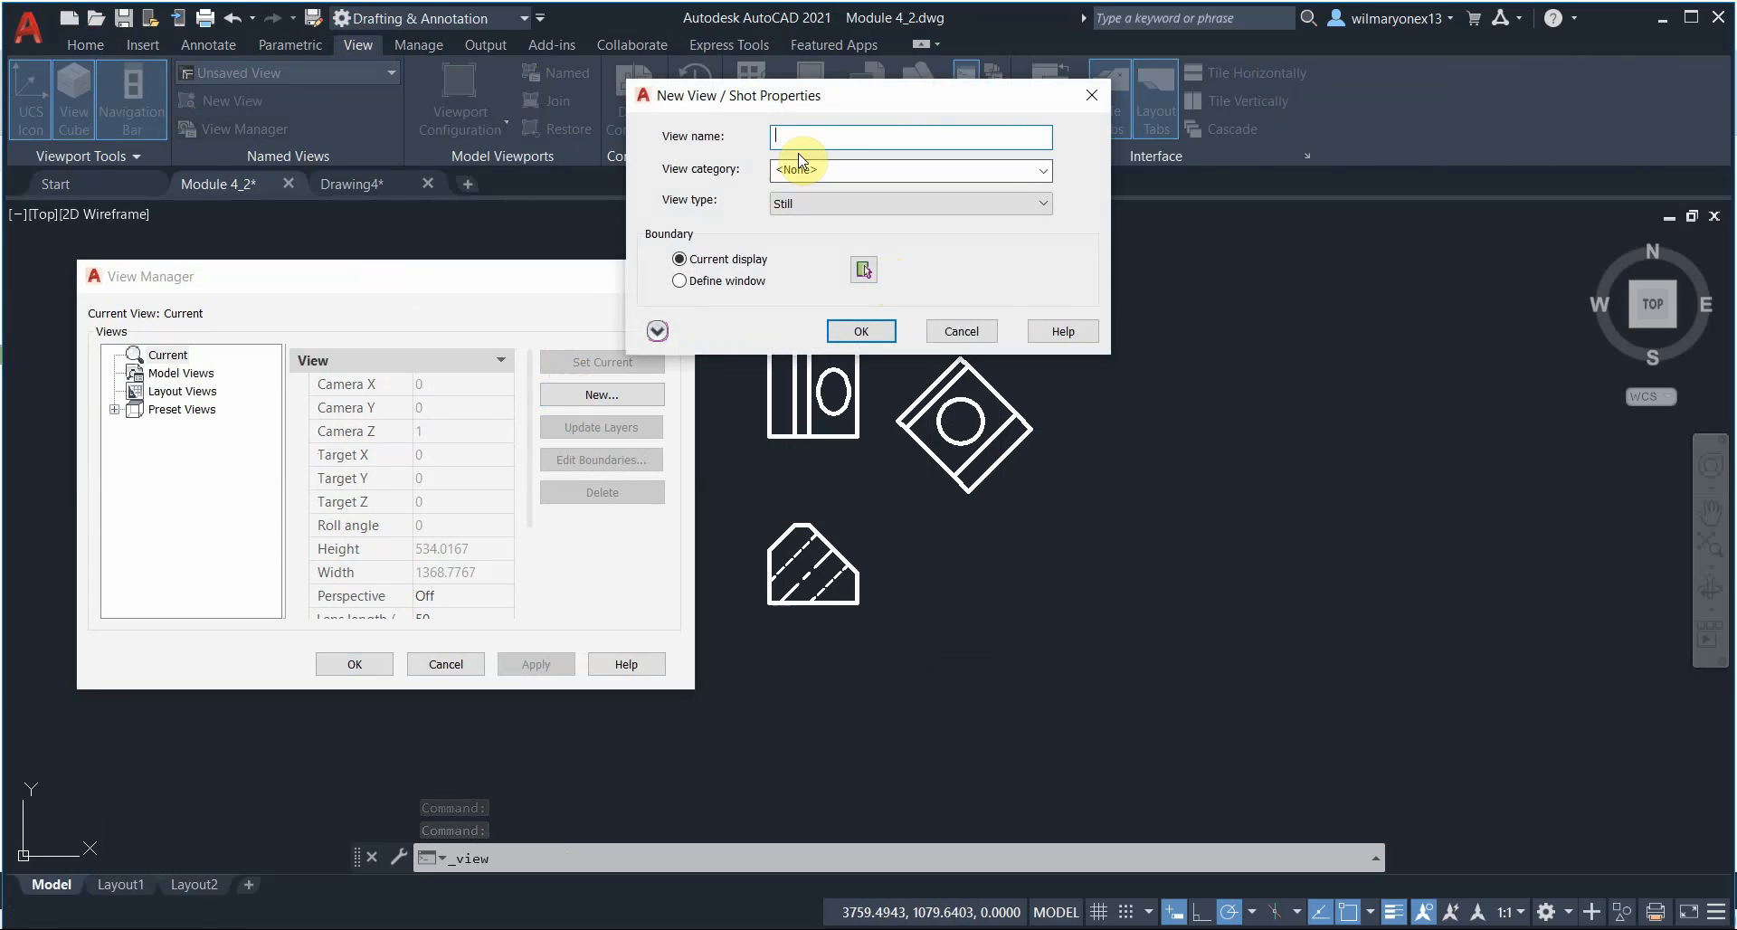
text(Auxil)
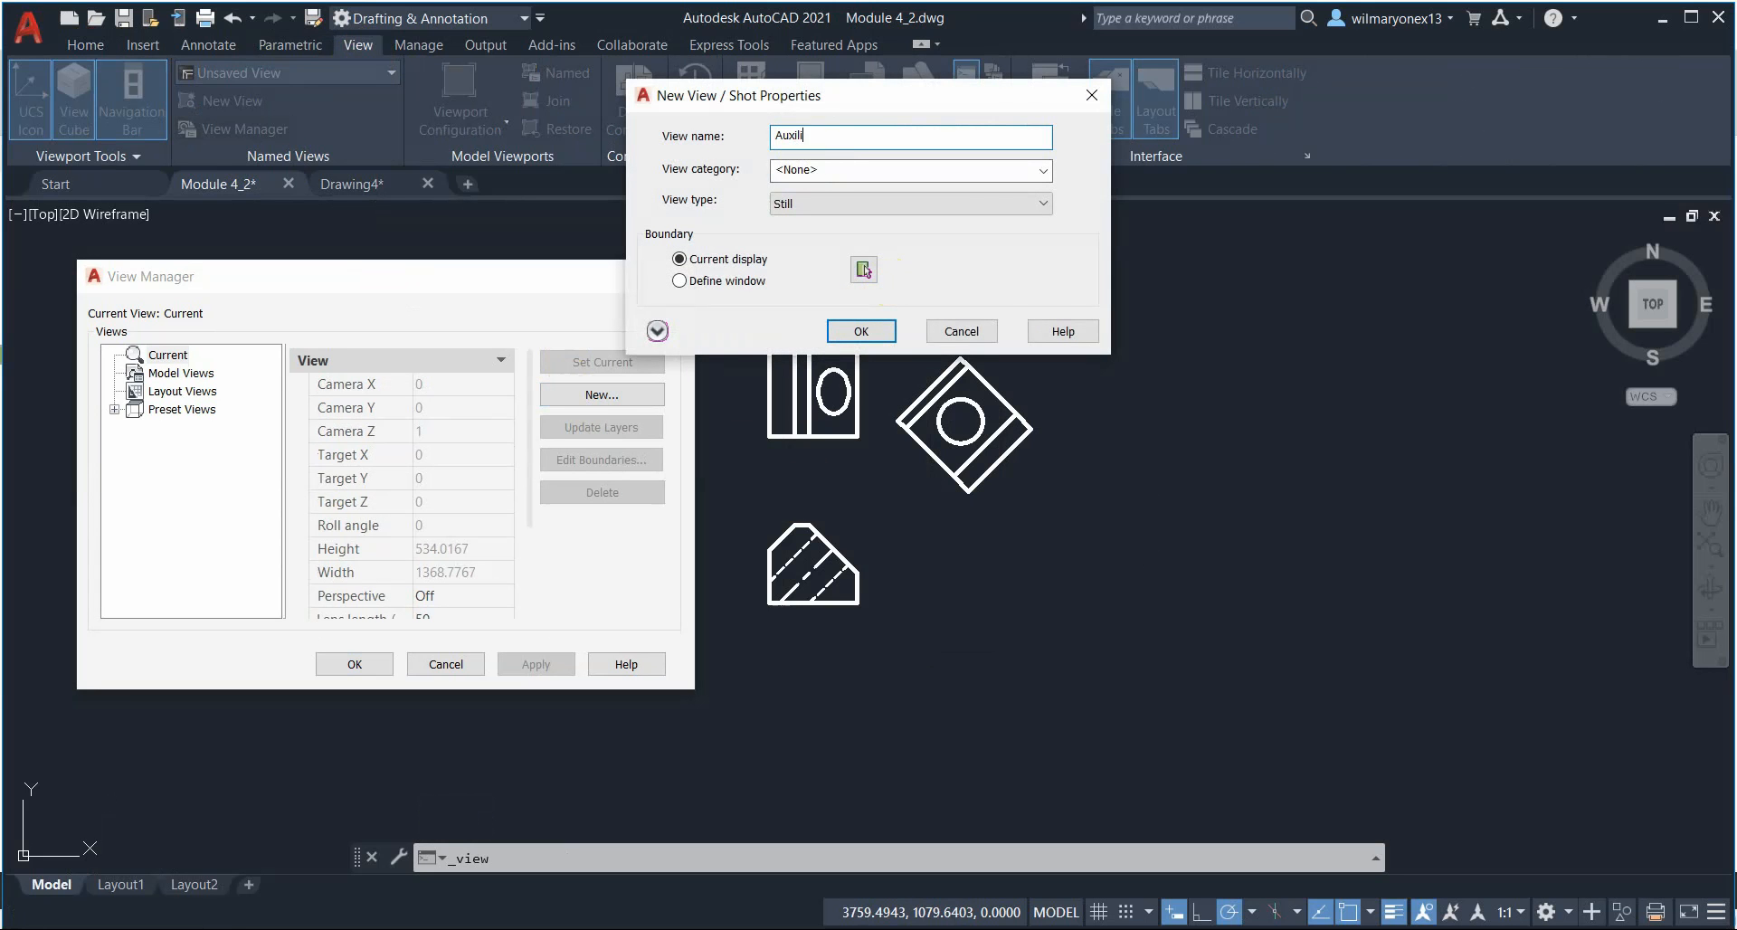
text(ia)
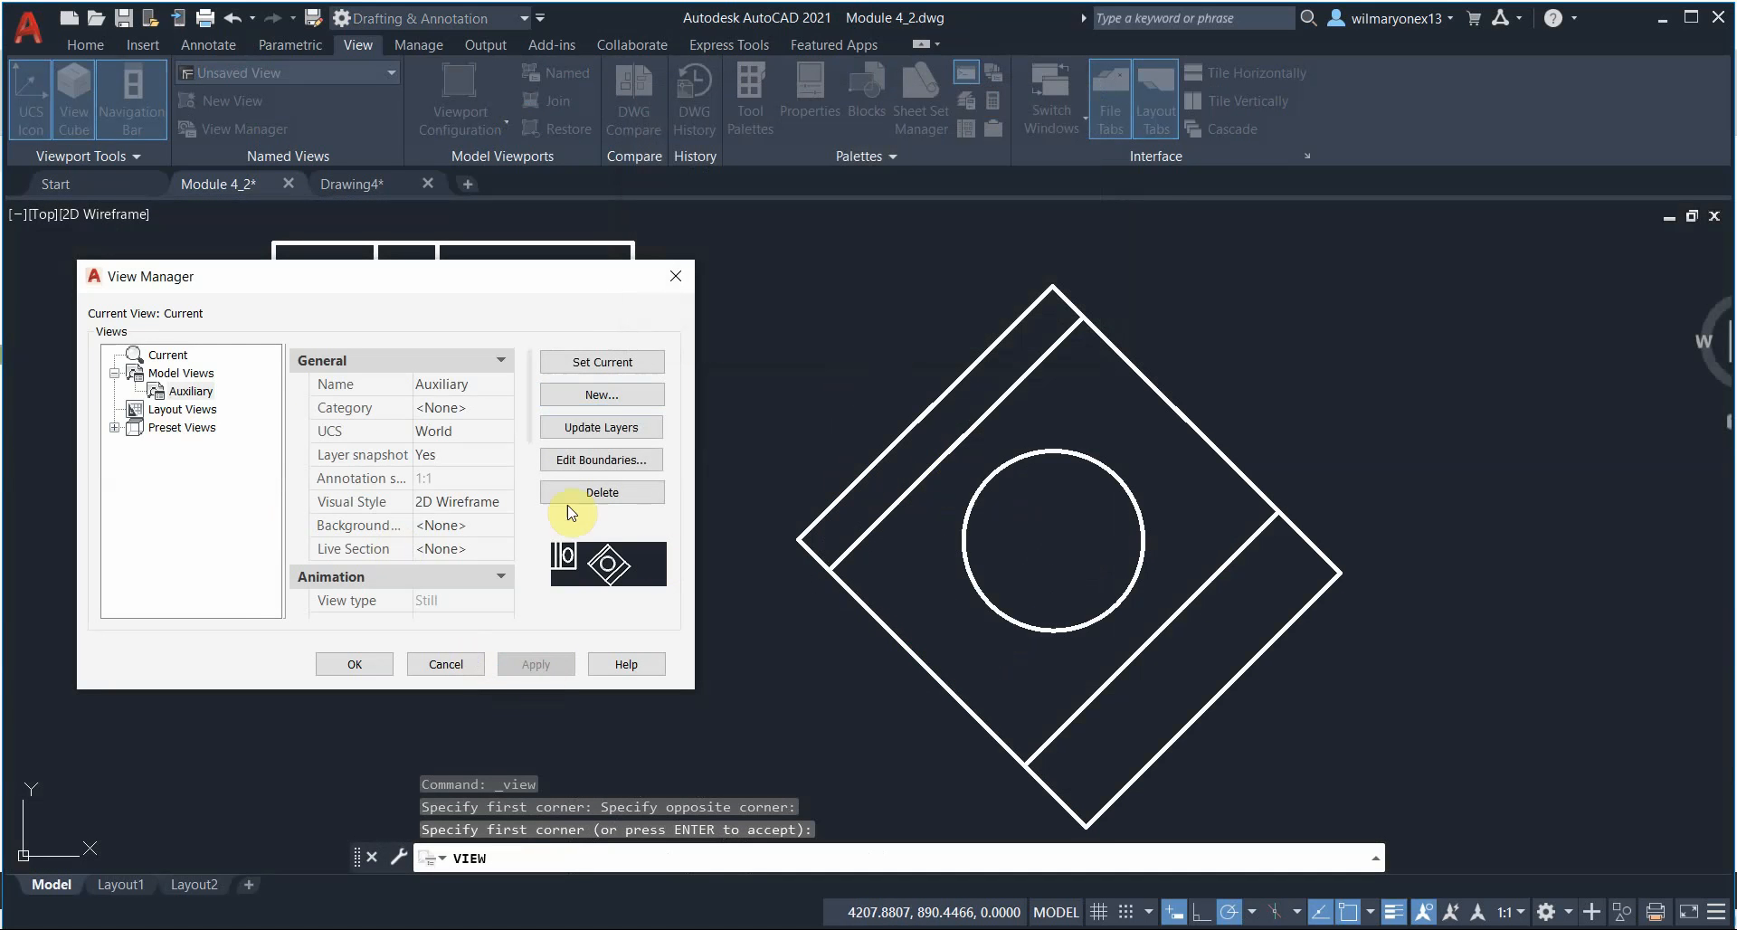
mouse_move(848, 465)
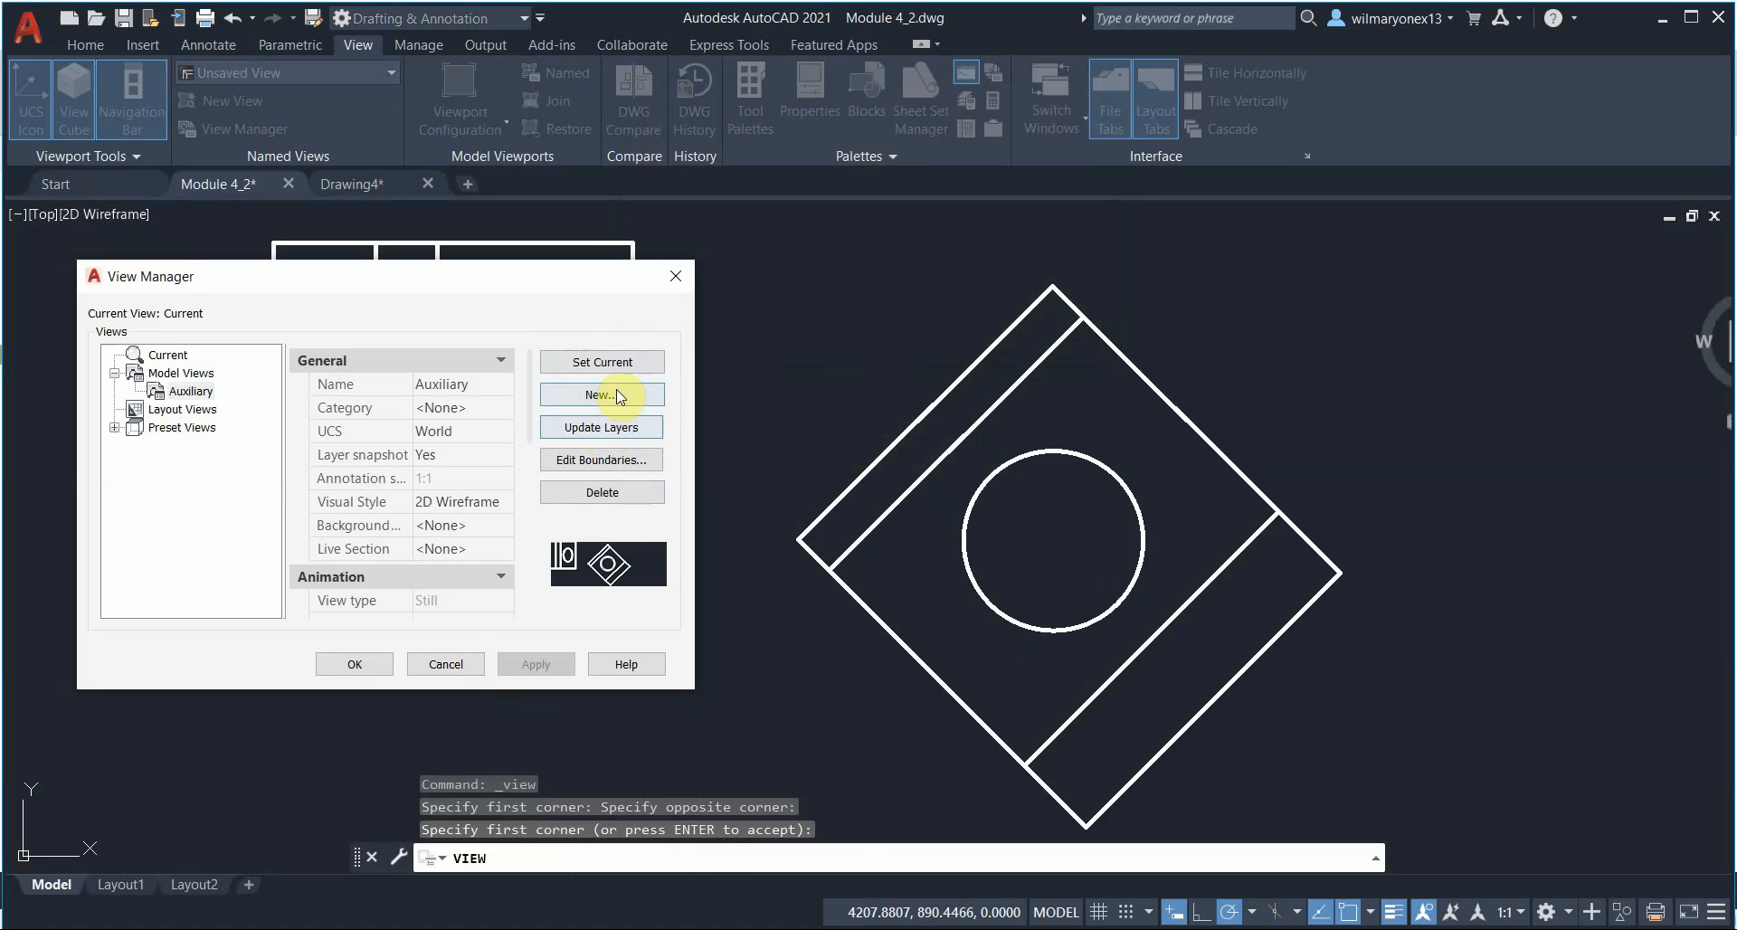
Save a second named view 'Top' and start defining another new view
click(601, 395)
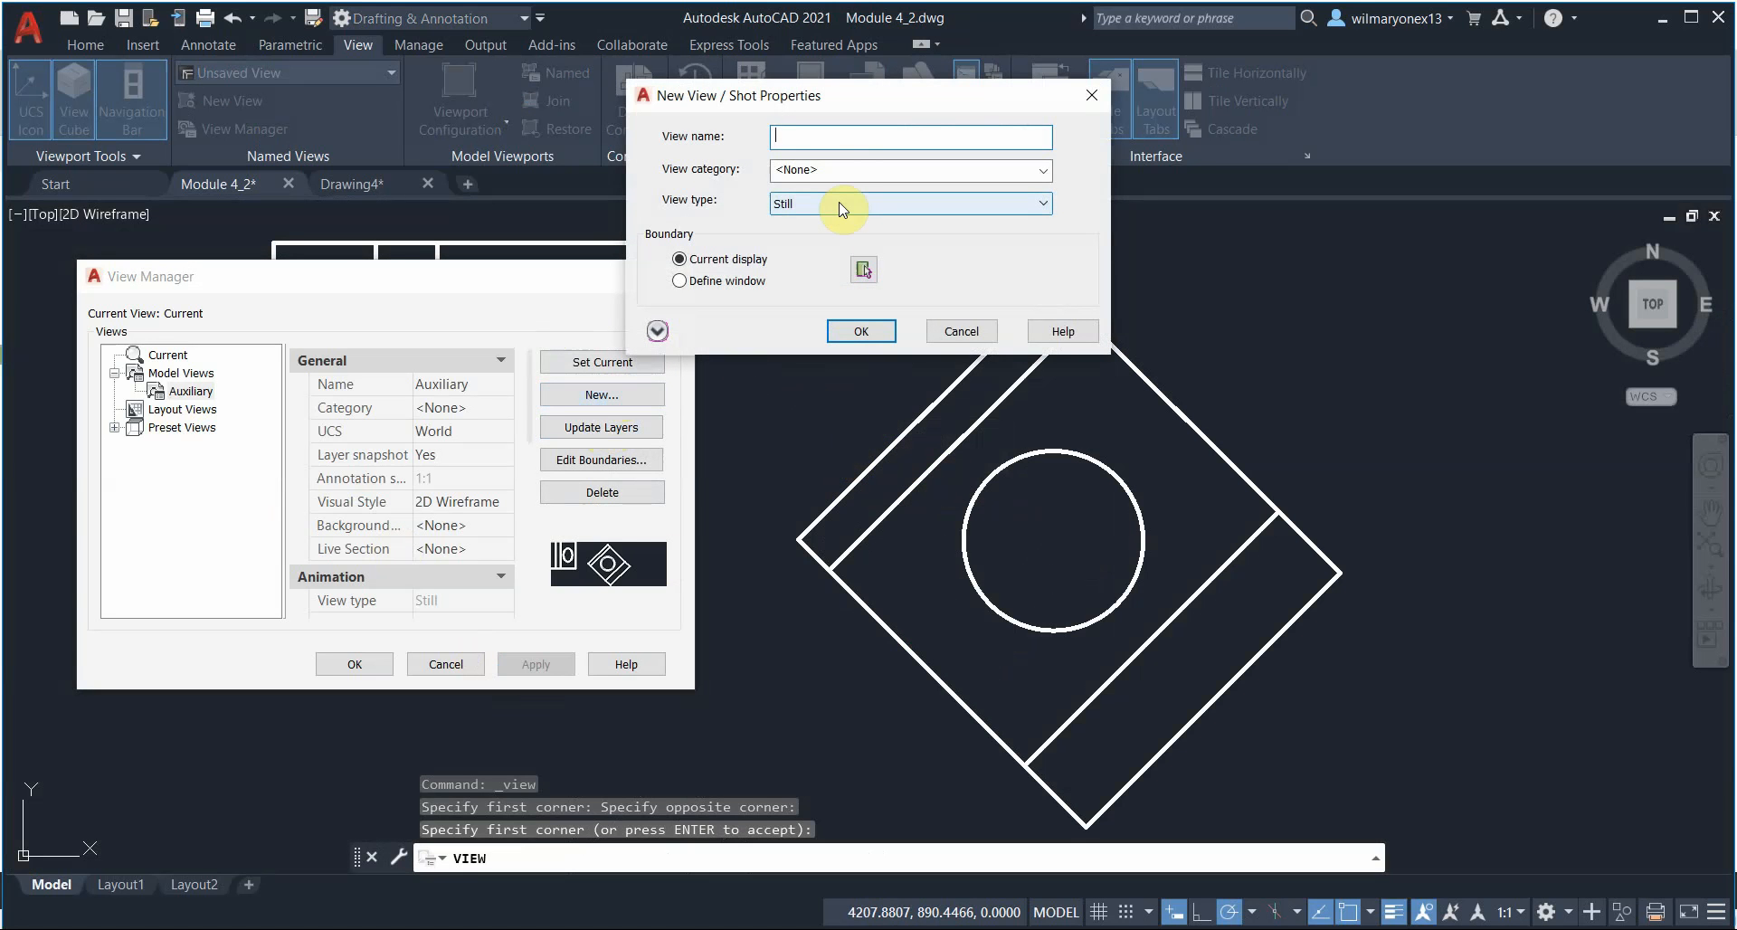
text(Top)
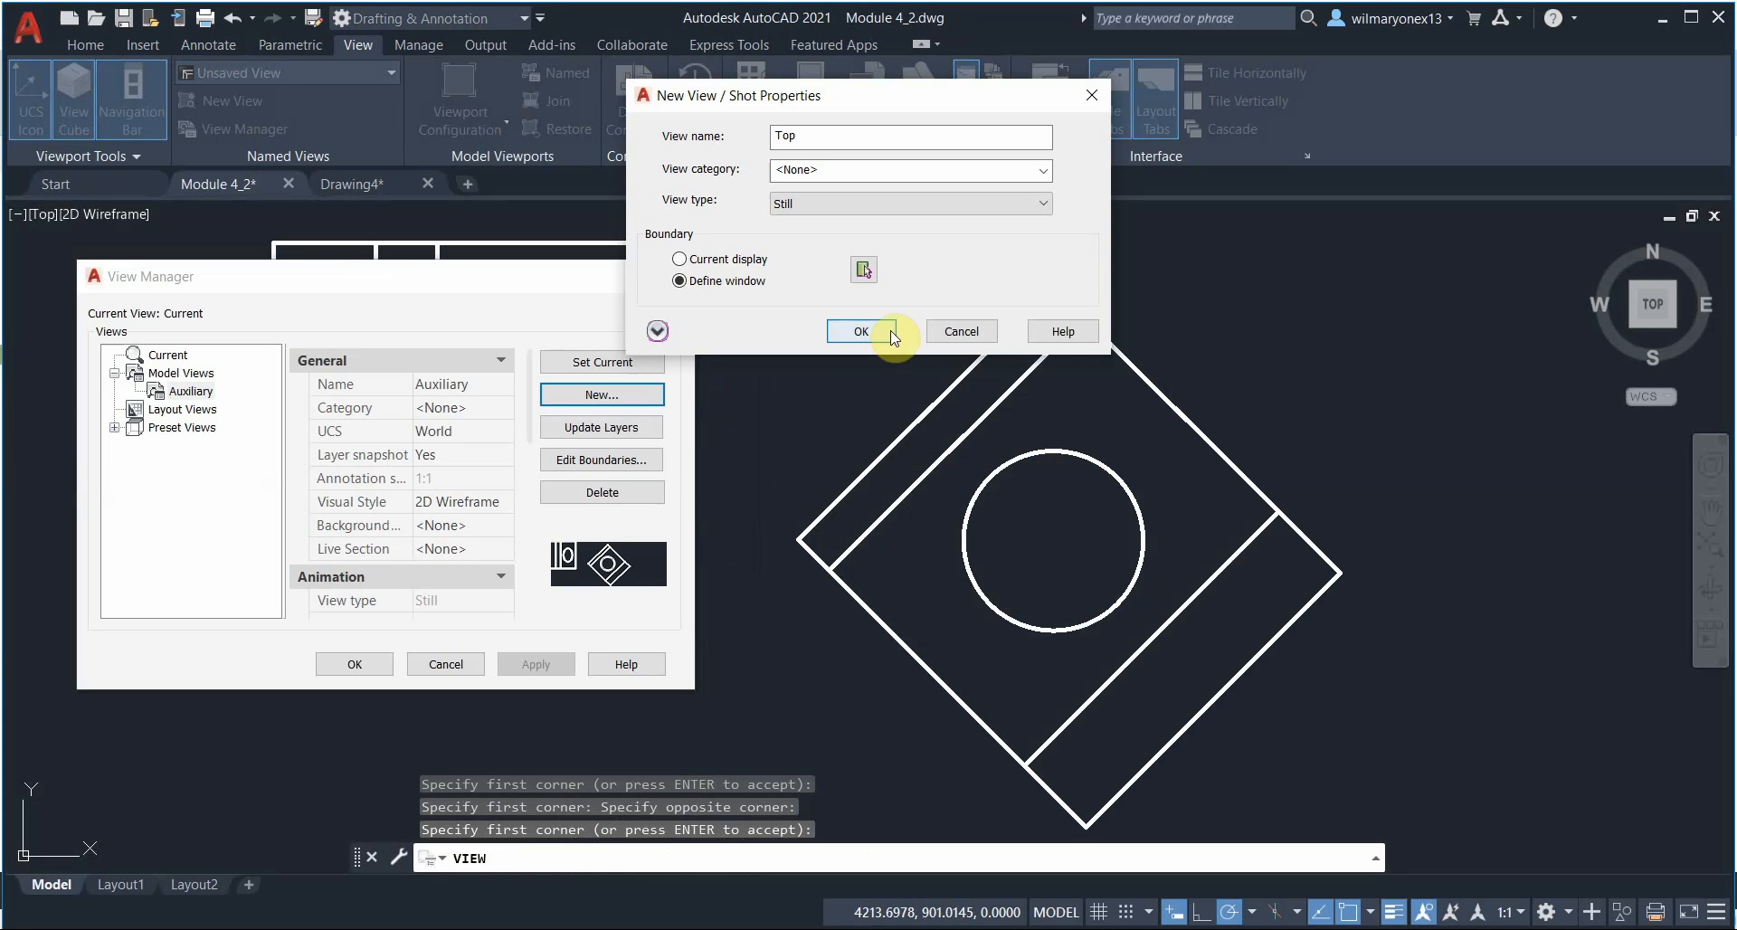
click(854, 331)
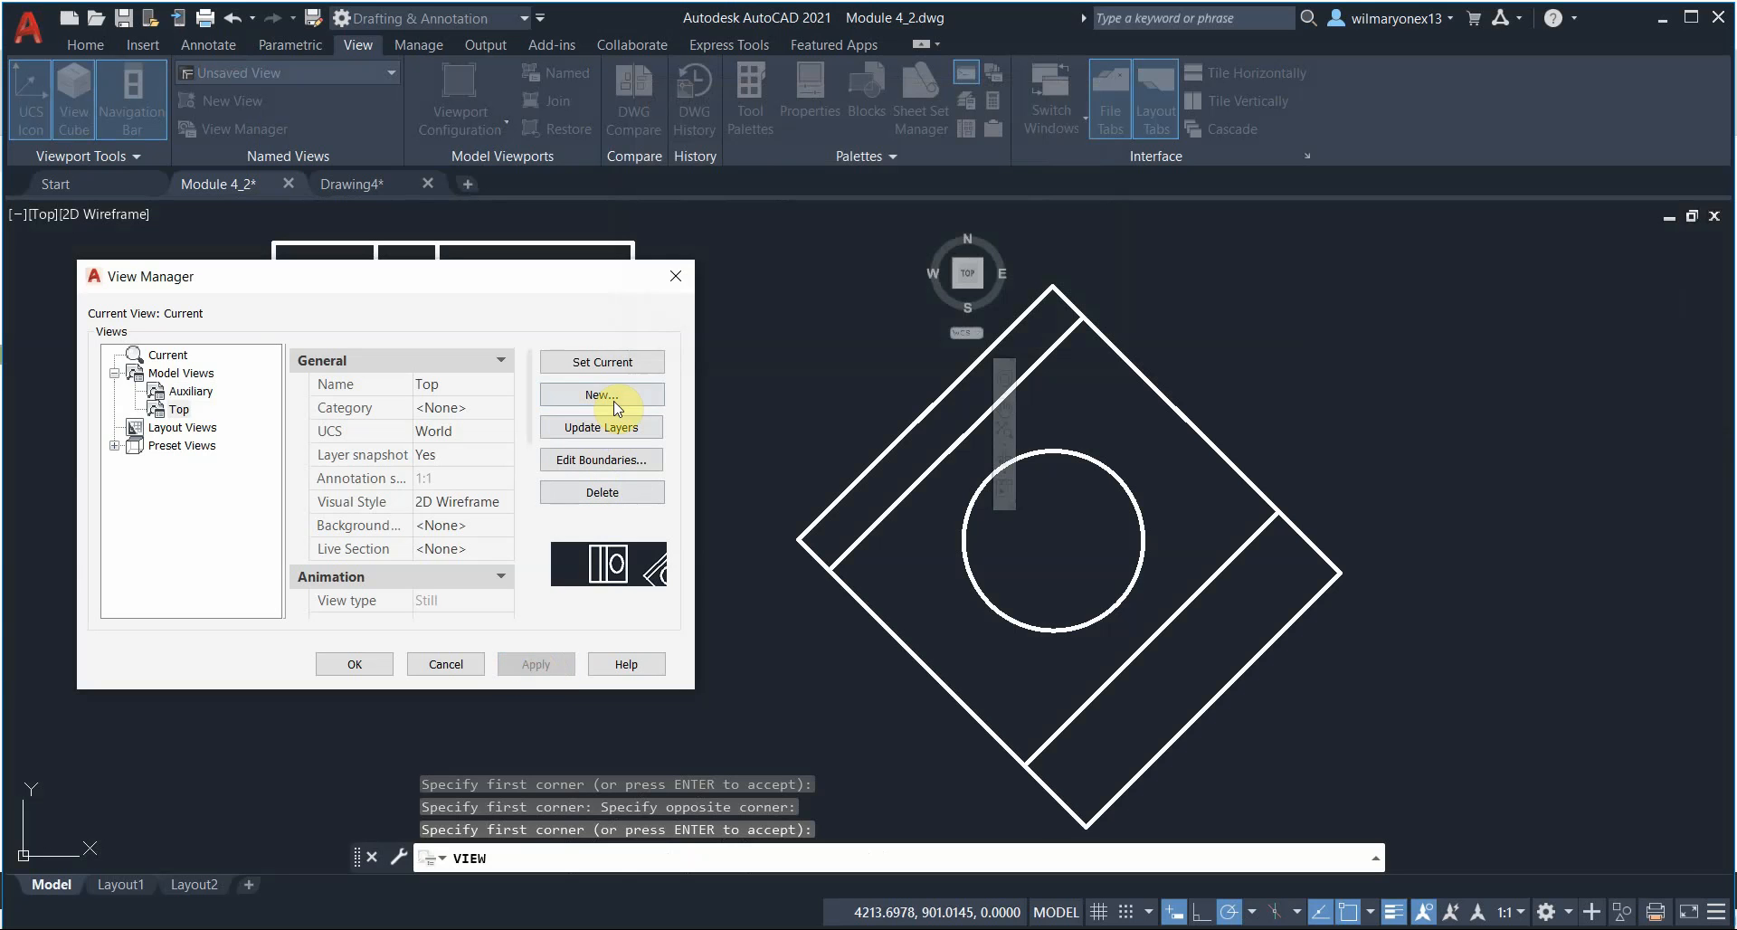
click(602, 395)
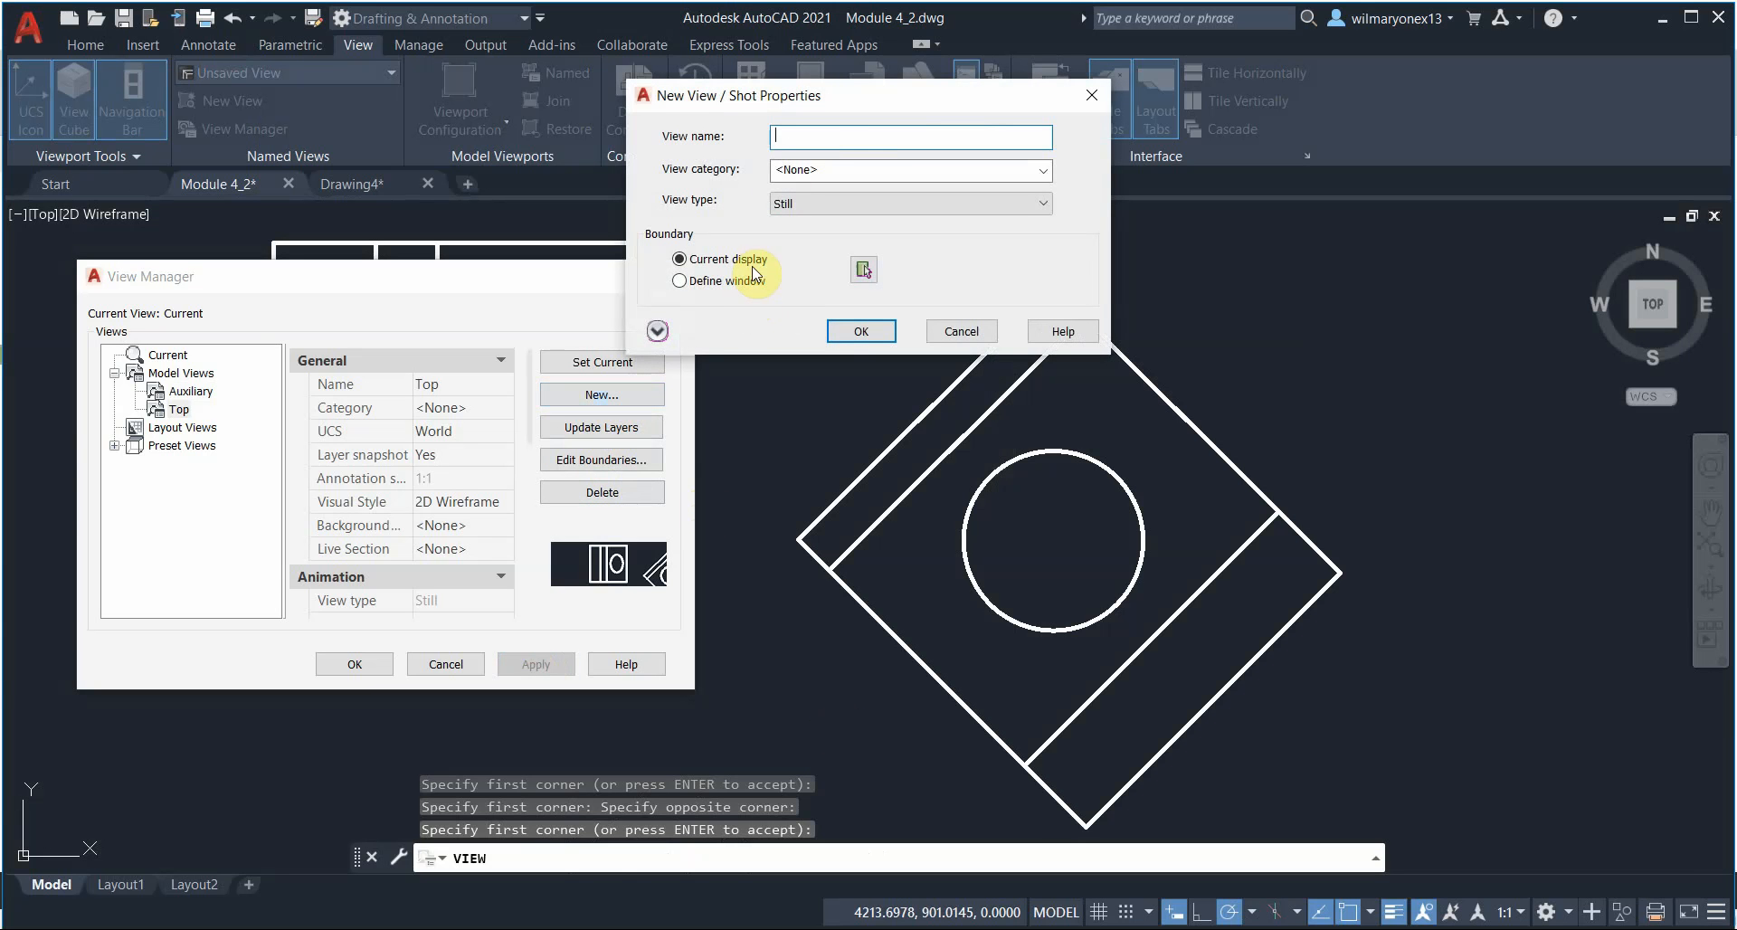
Name the view 'Left Side', window the hatched angled view, and save
text(Left Side)
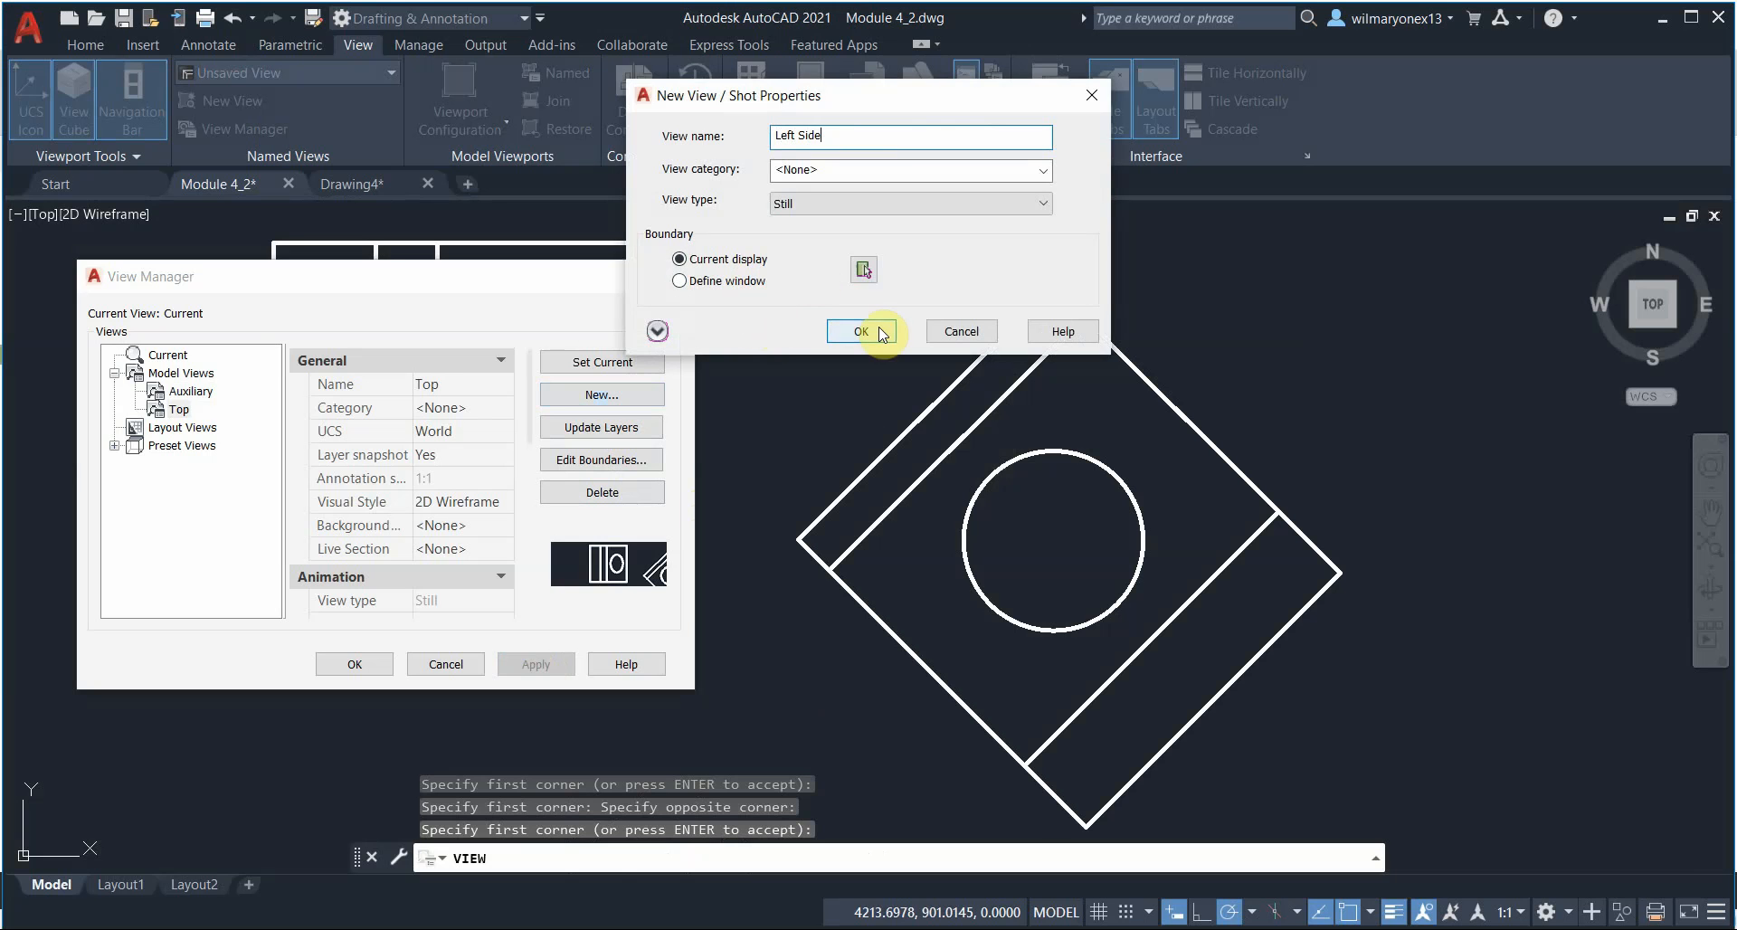
click(864, 331)
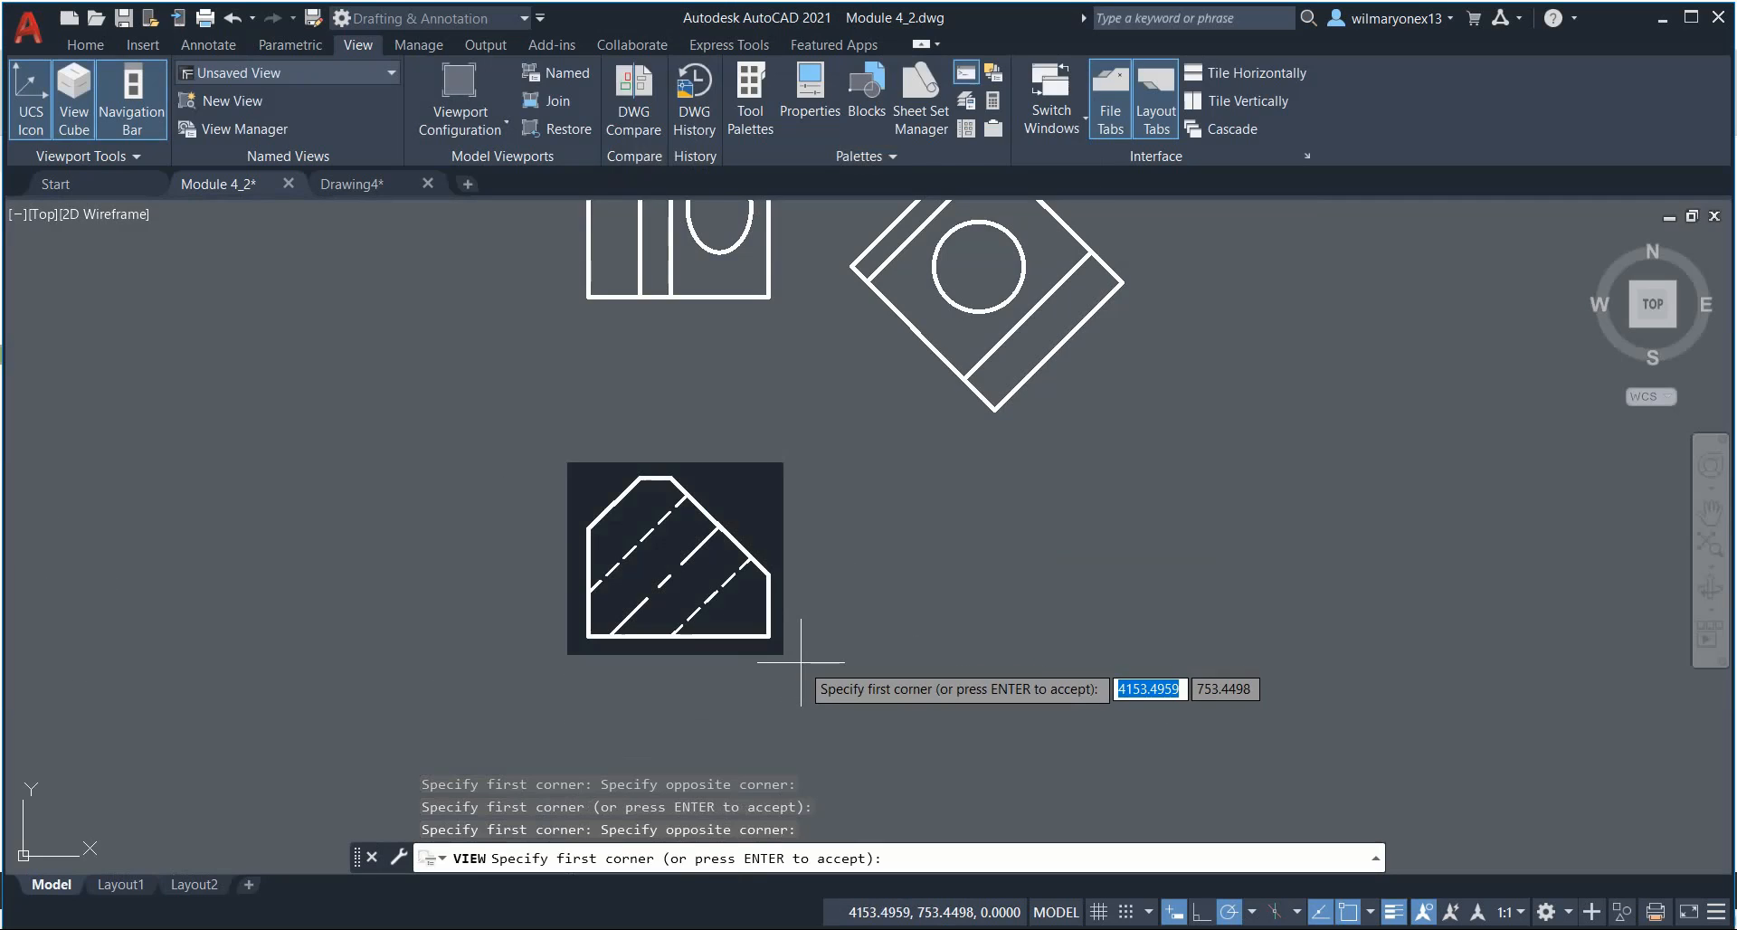
click(243, 129)
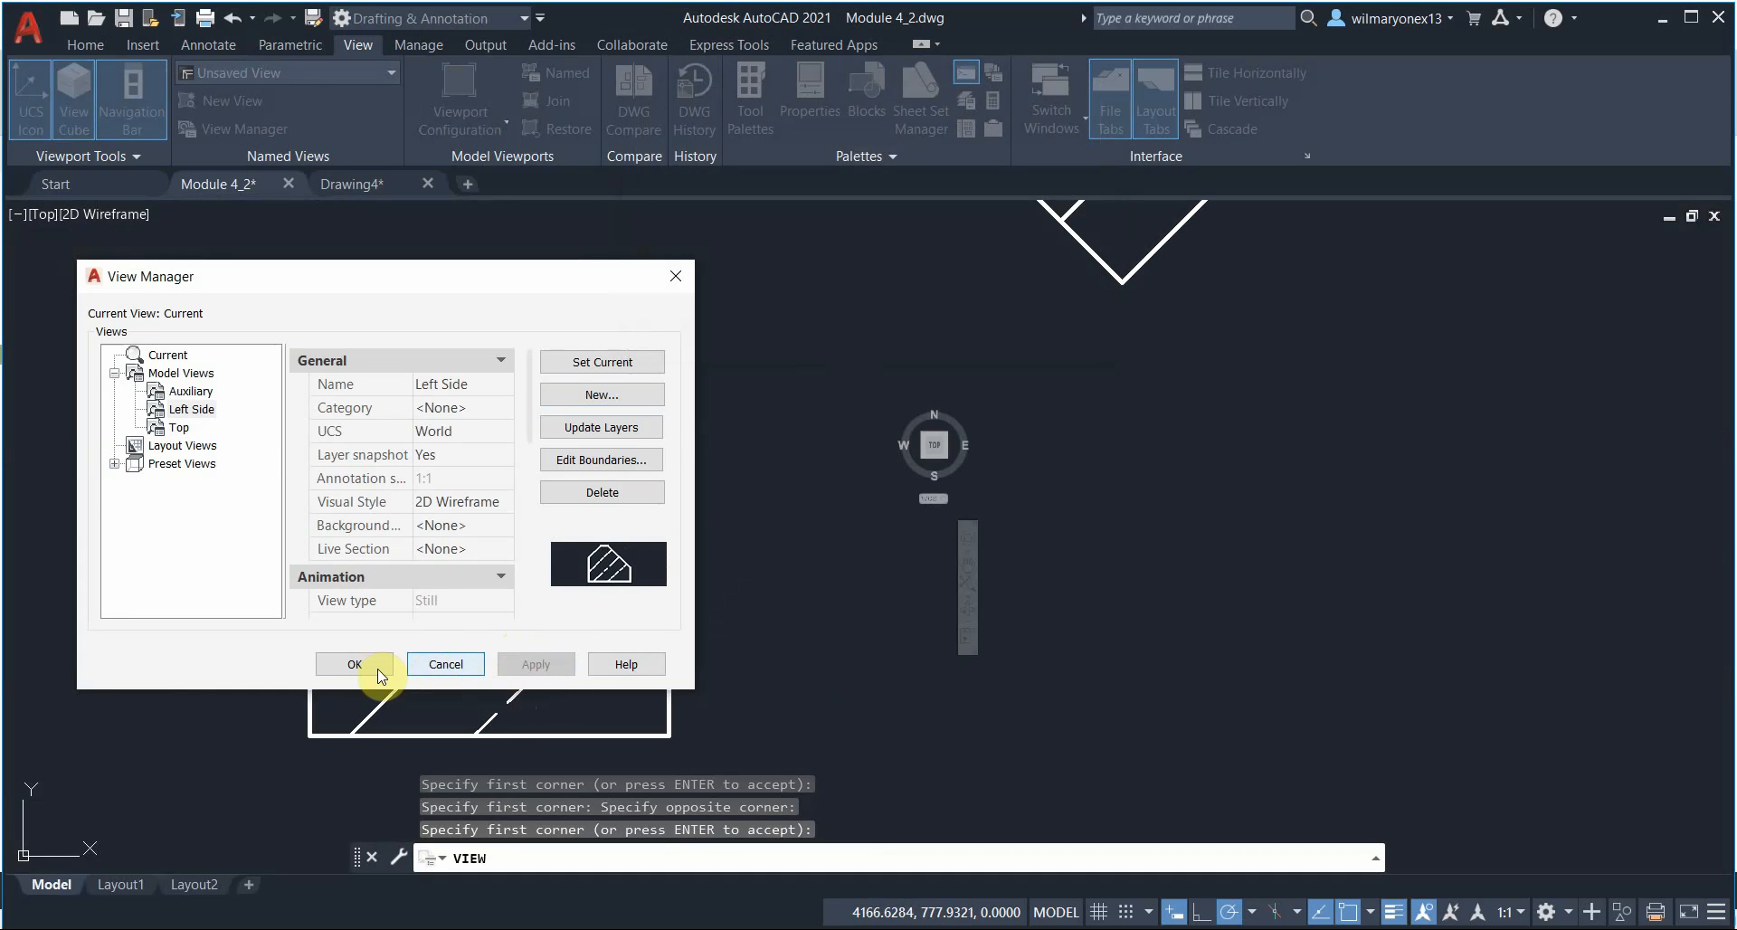
click(354, 664)
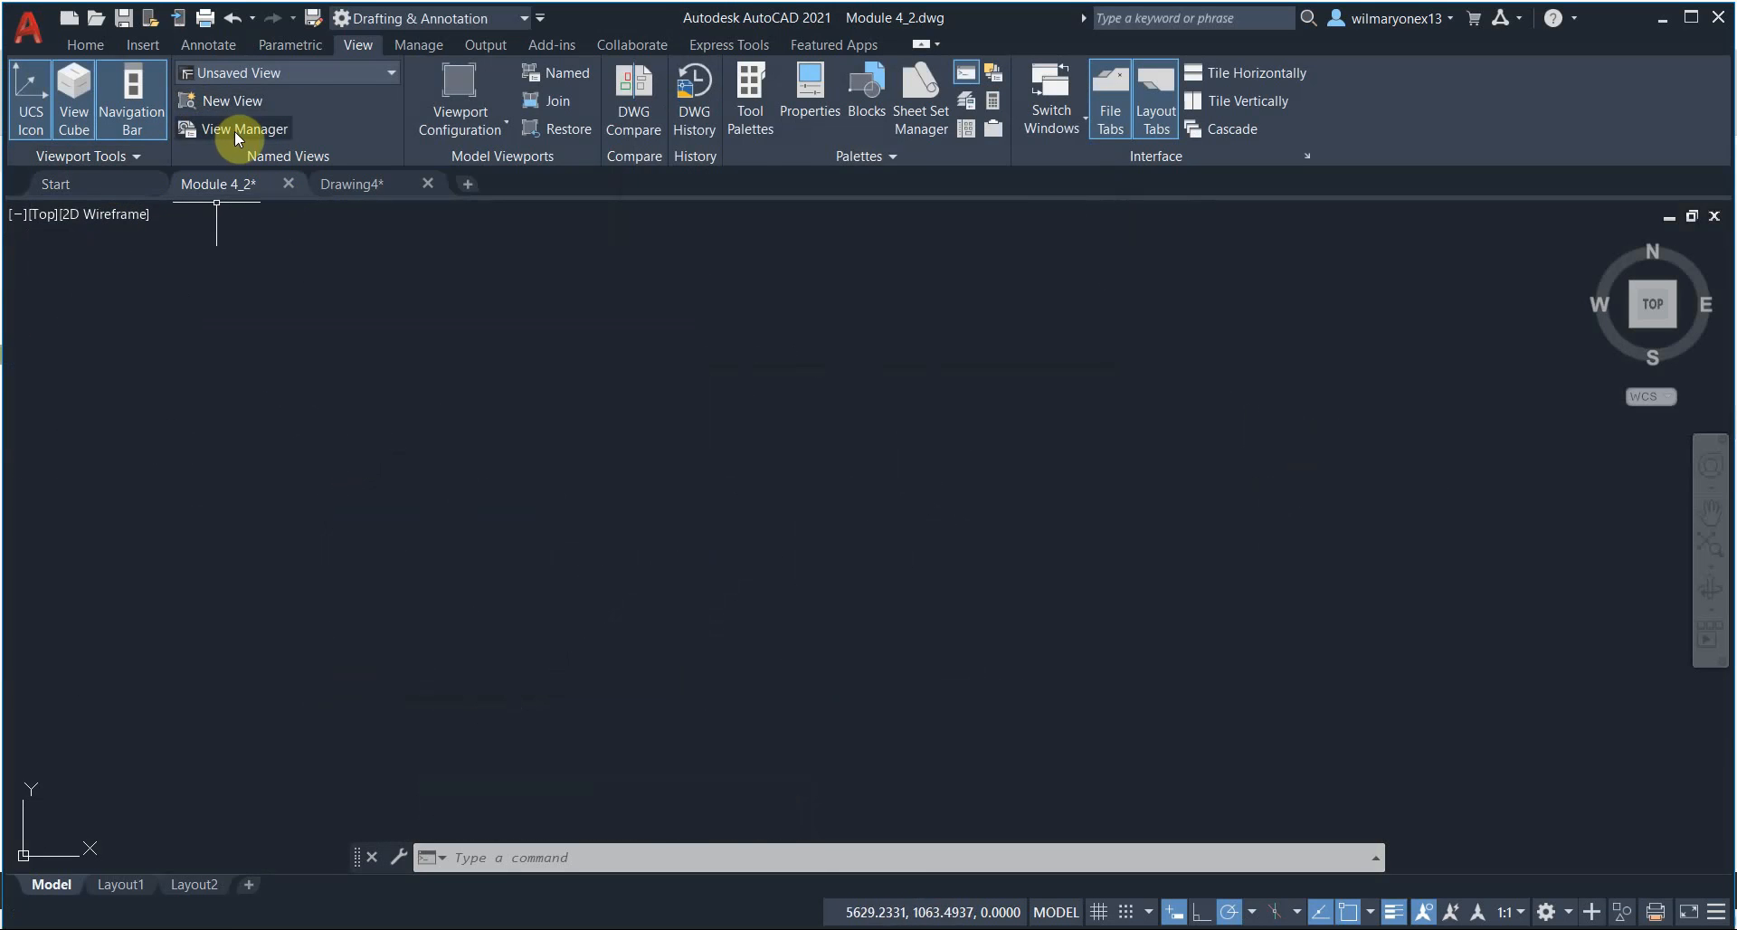
Restore the saved 'Top' view as current from View Manager
click(242, 129)
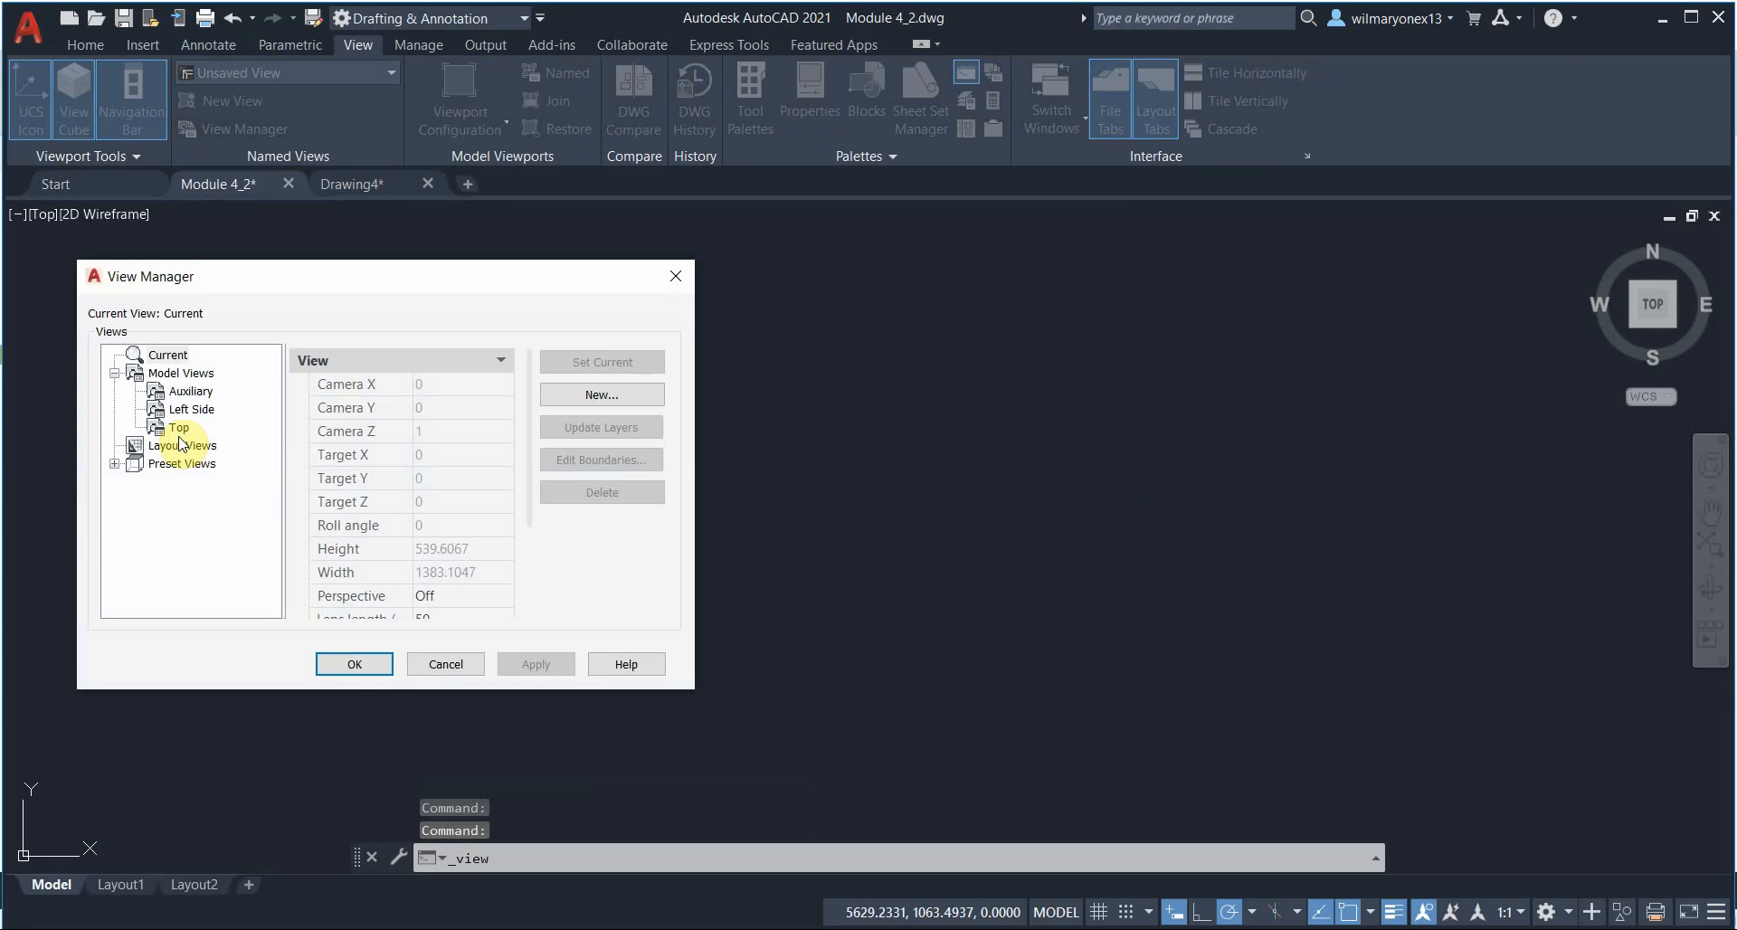
click(178, 427)
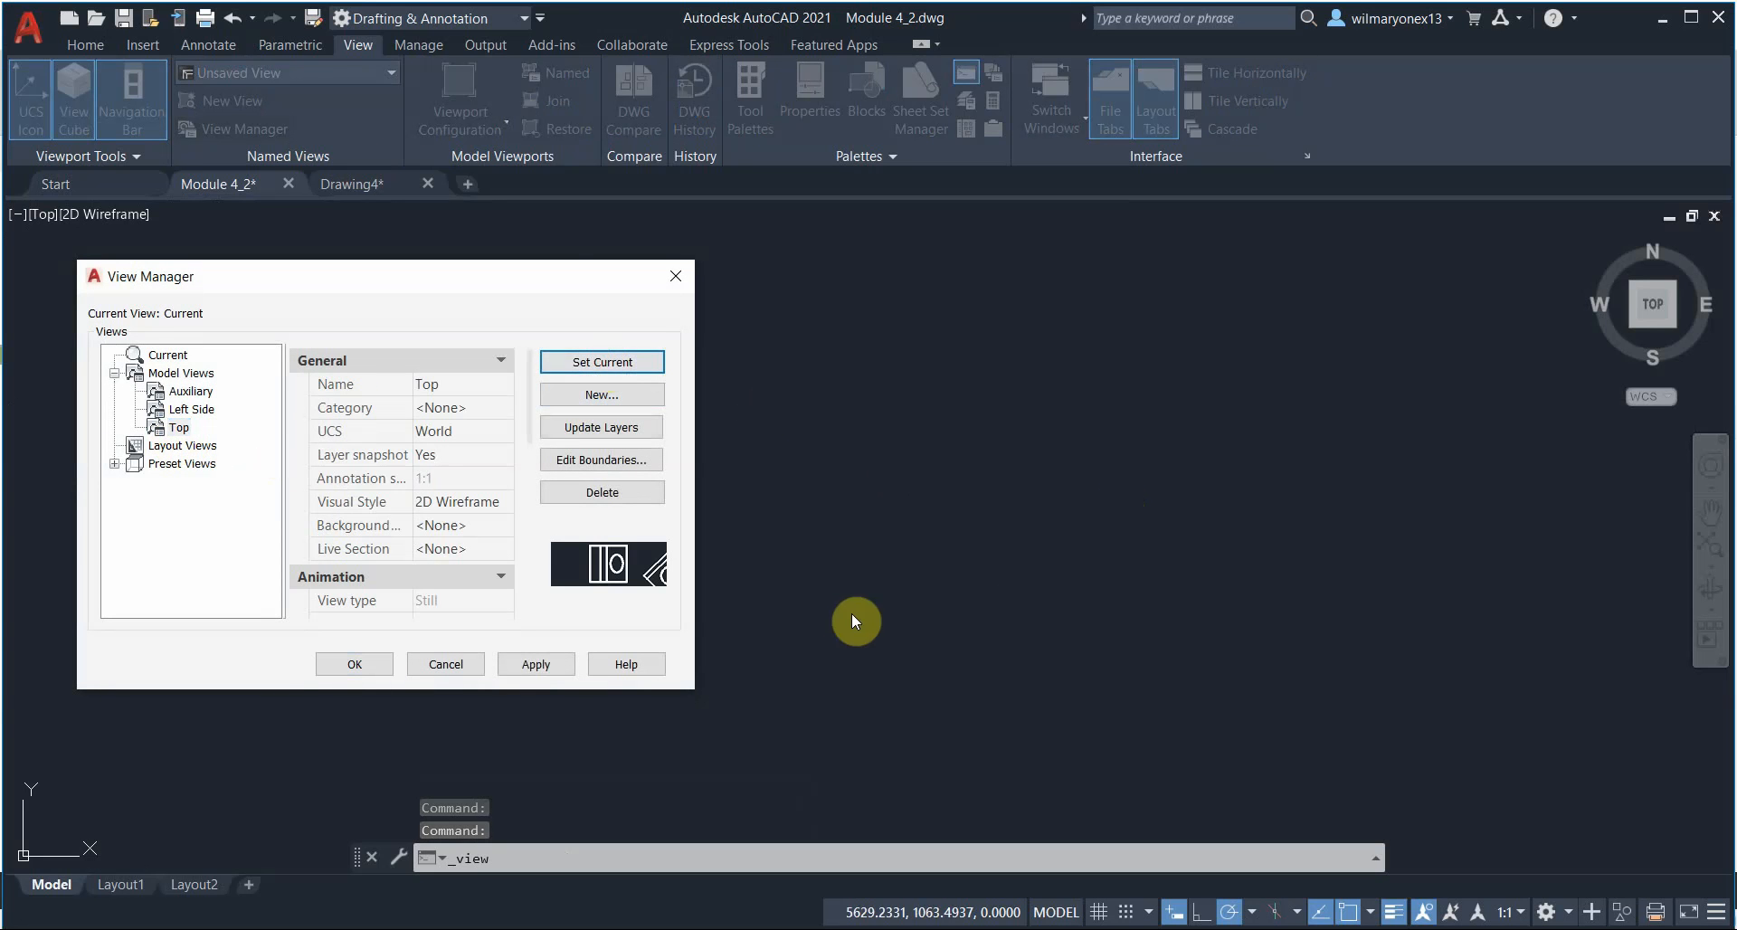
click(601, 362)
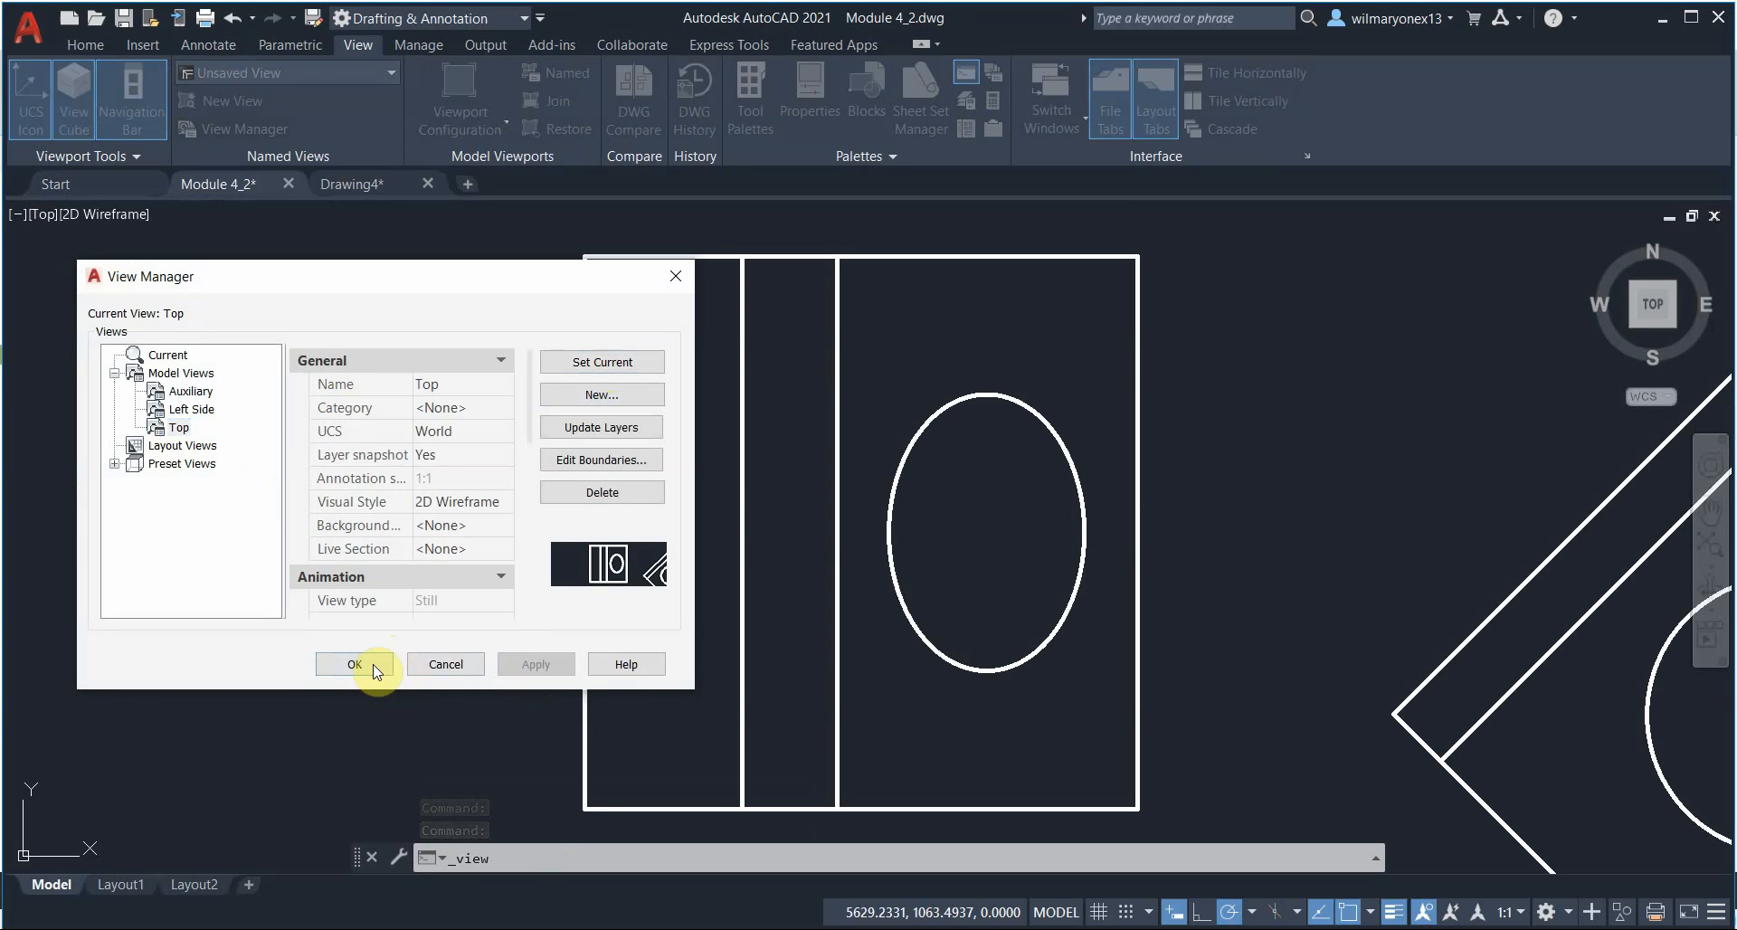
click(354, 664)
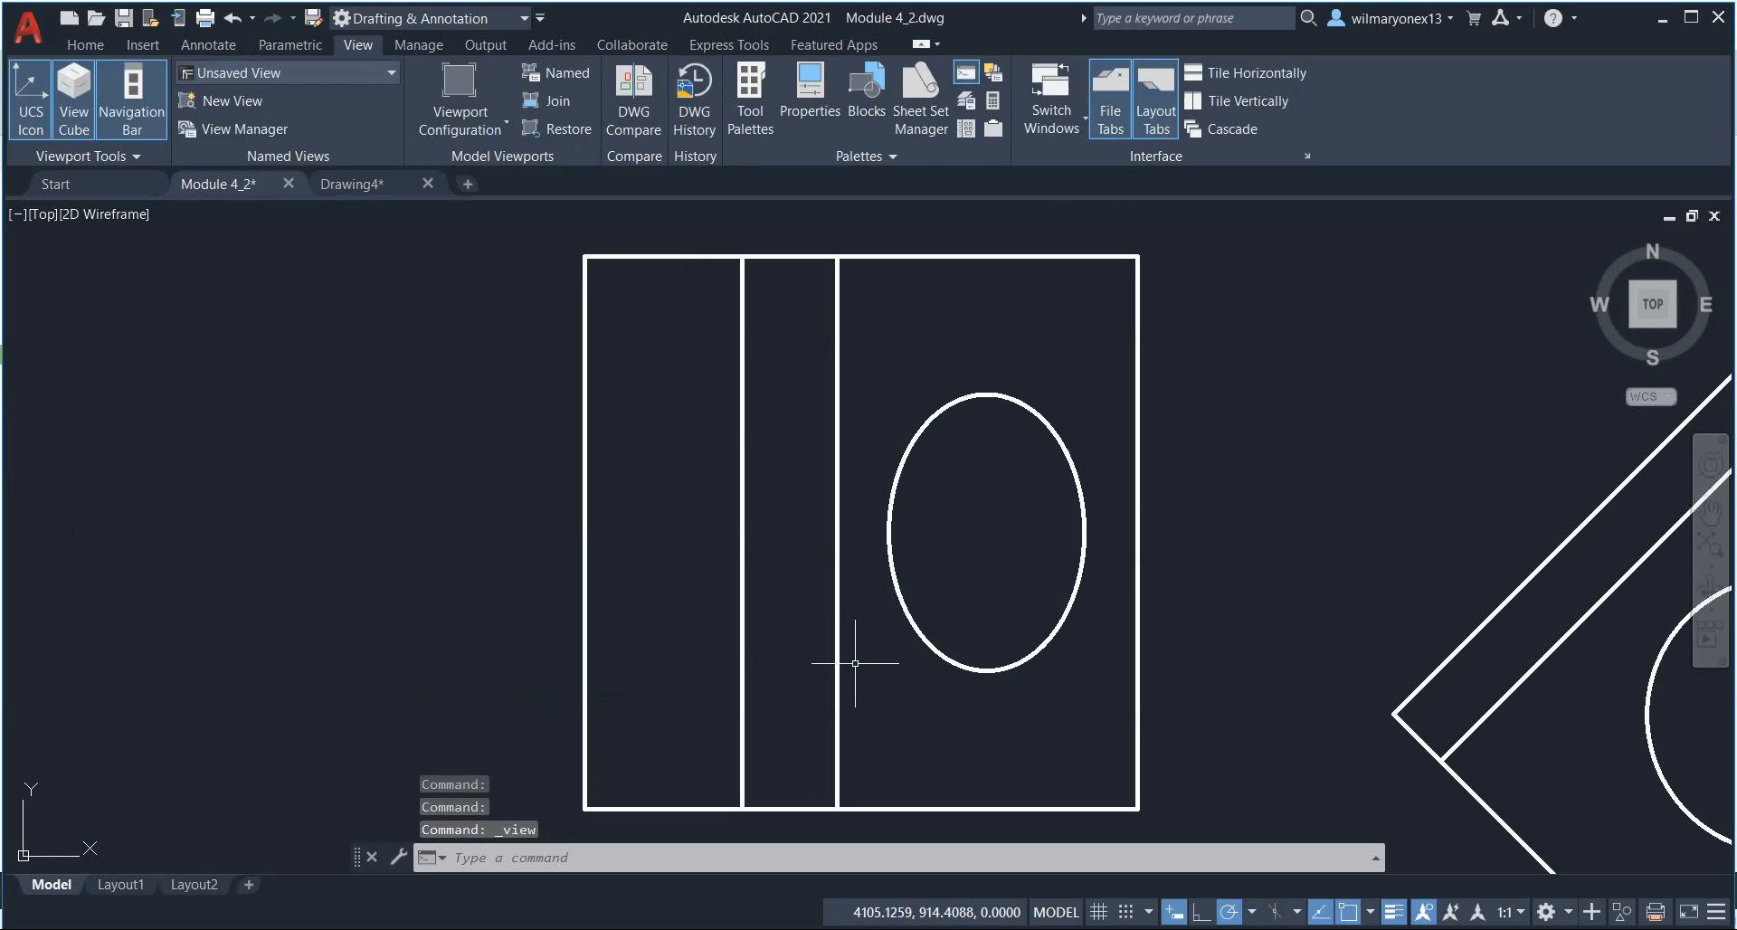
mouse_move(786, 476)
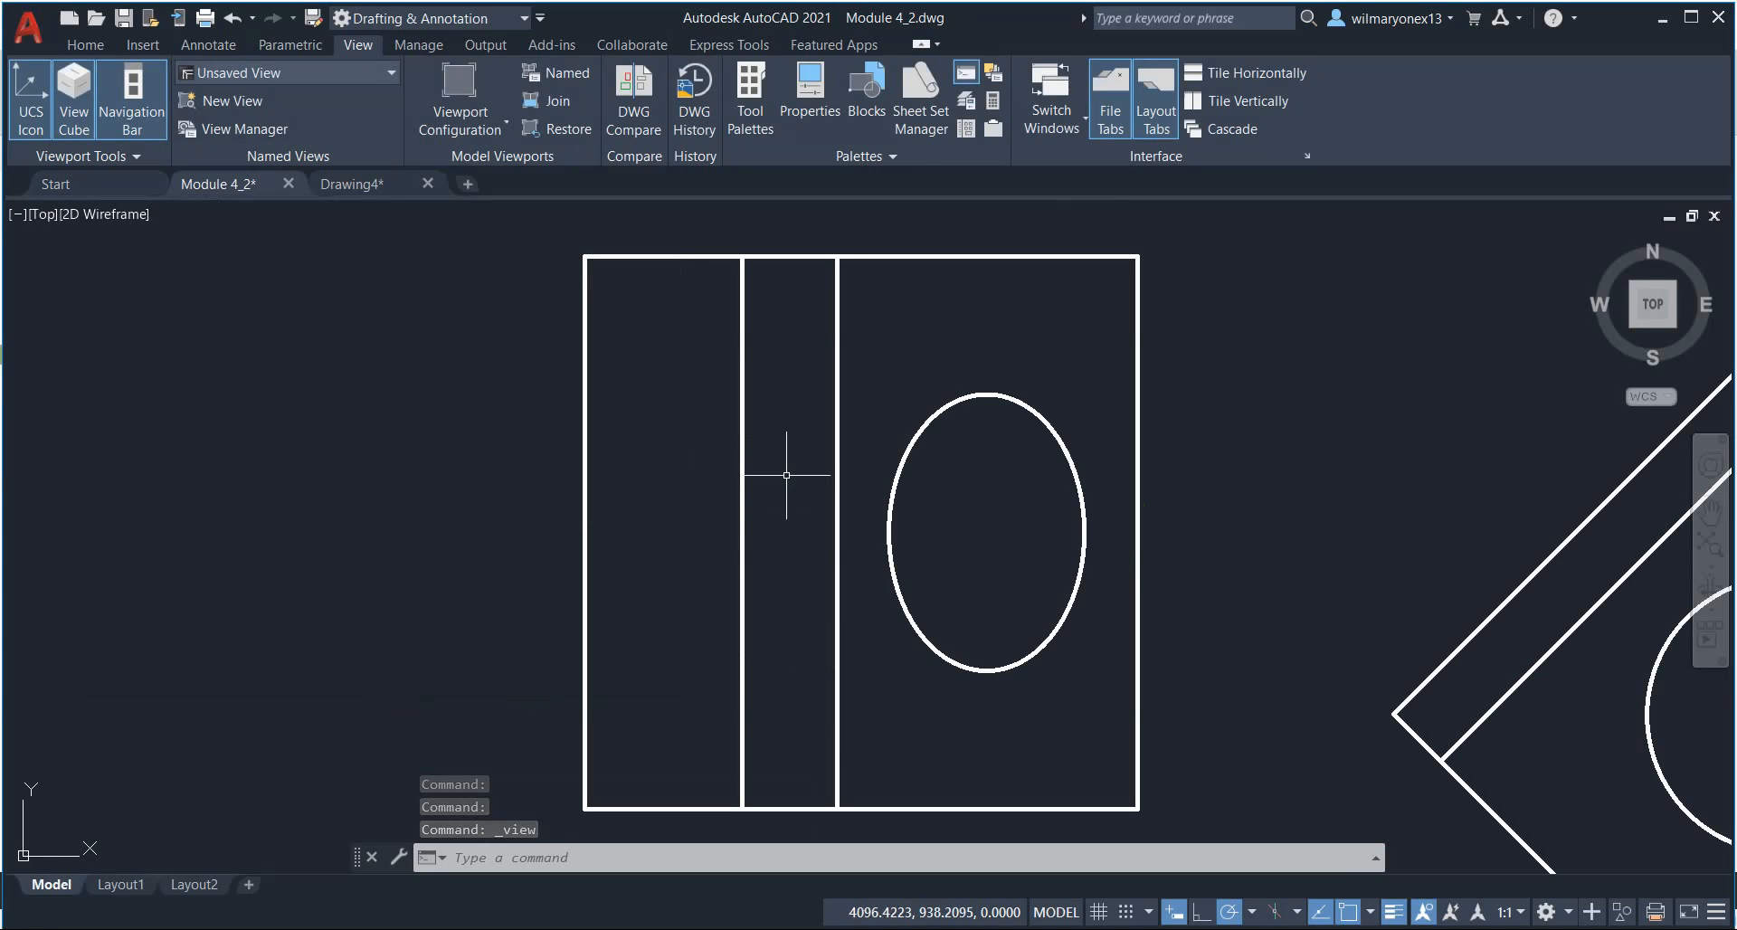